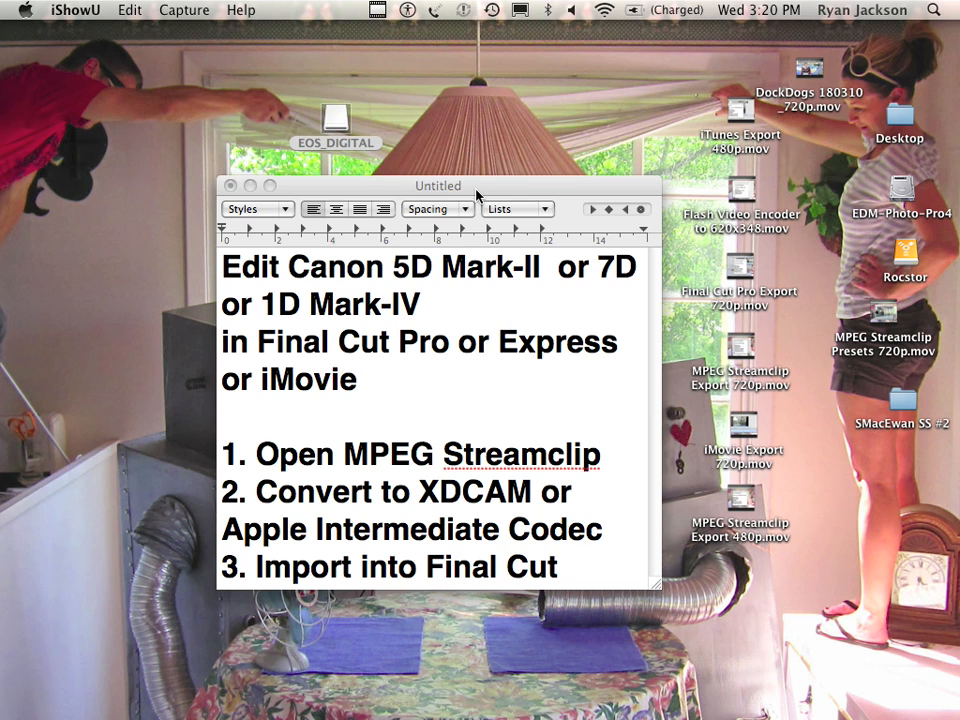
pyautogui.moveTo(504, 222)
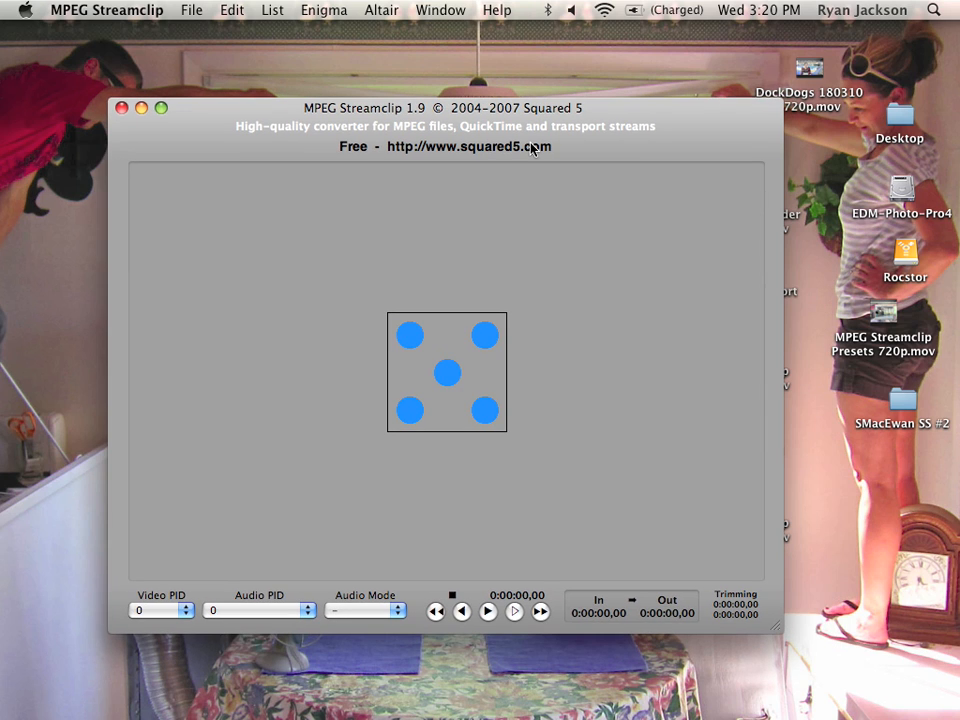
pyautogui.moveTo(404, 132)
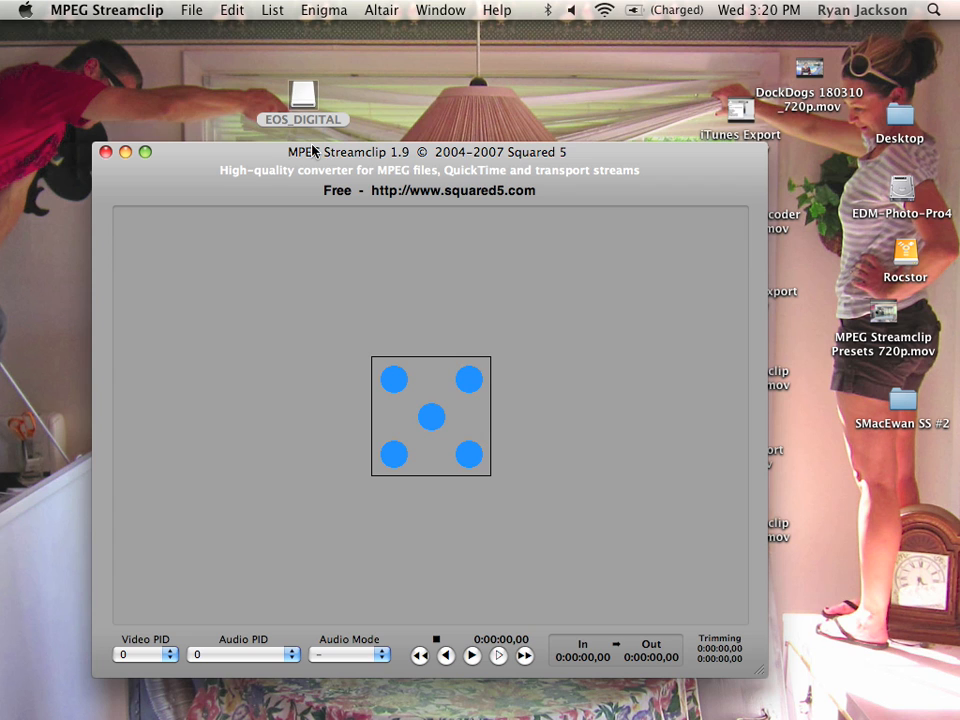
pyautogui.moveTo(808, 76)
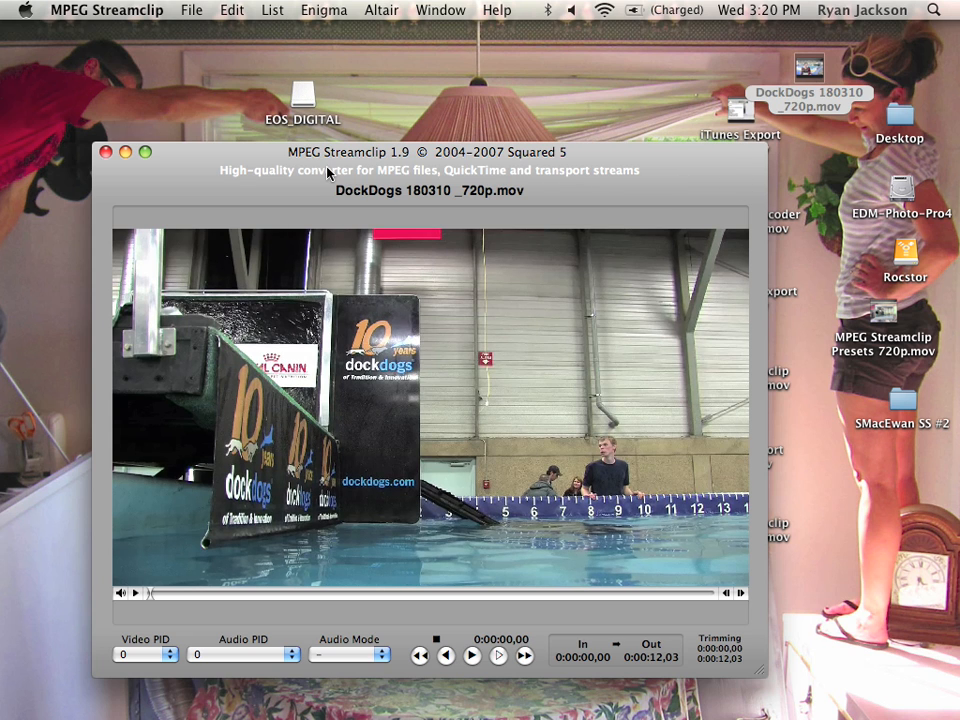
# Bring up the Batch List and start adding files to it.
pyautogui.click(272, 8)
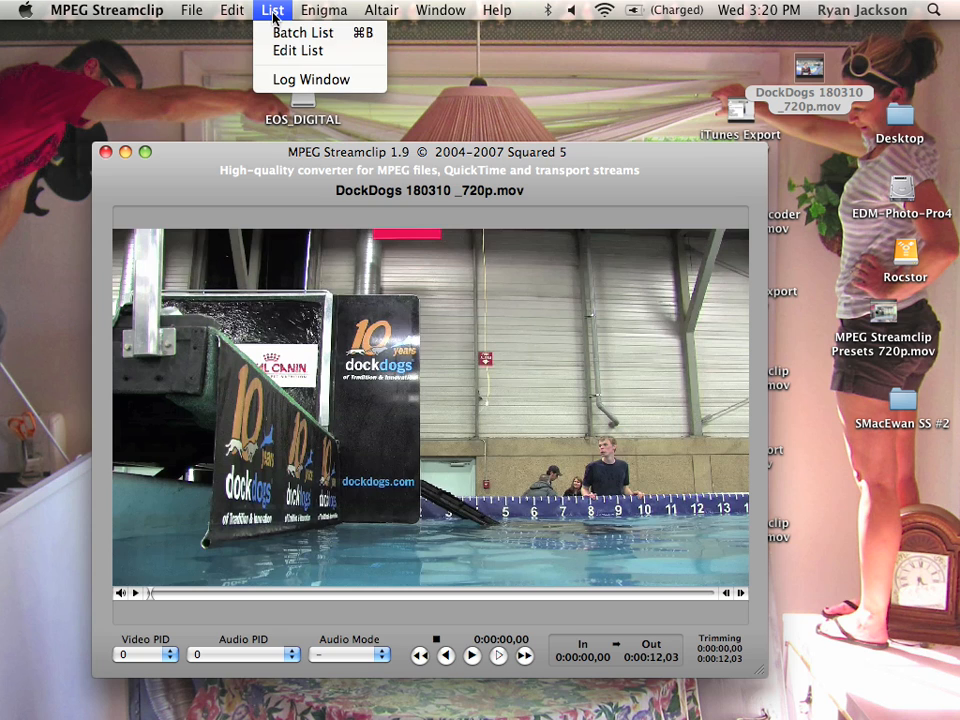
pyautogui.click(304, 32)
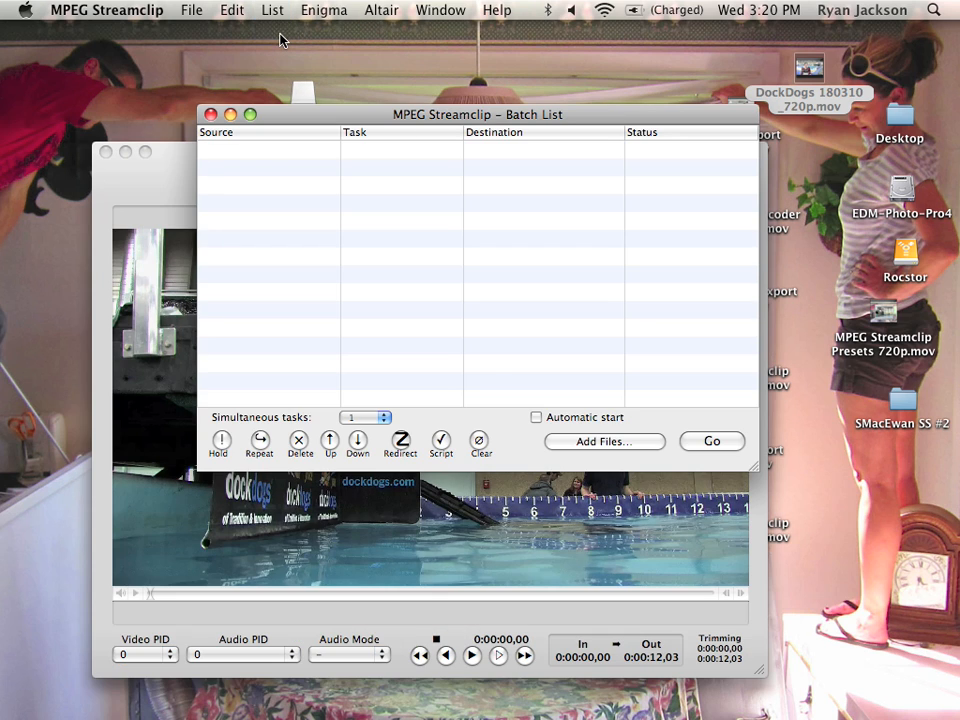
pyautogui.click(604, 442)
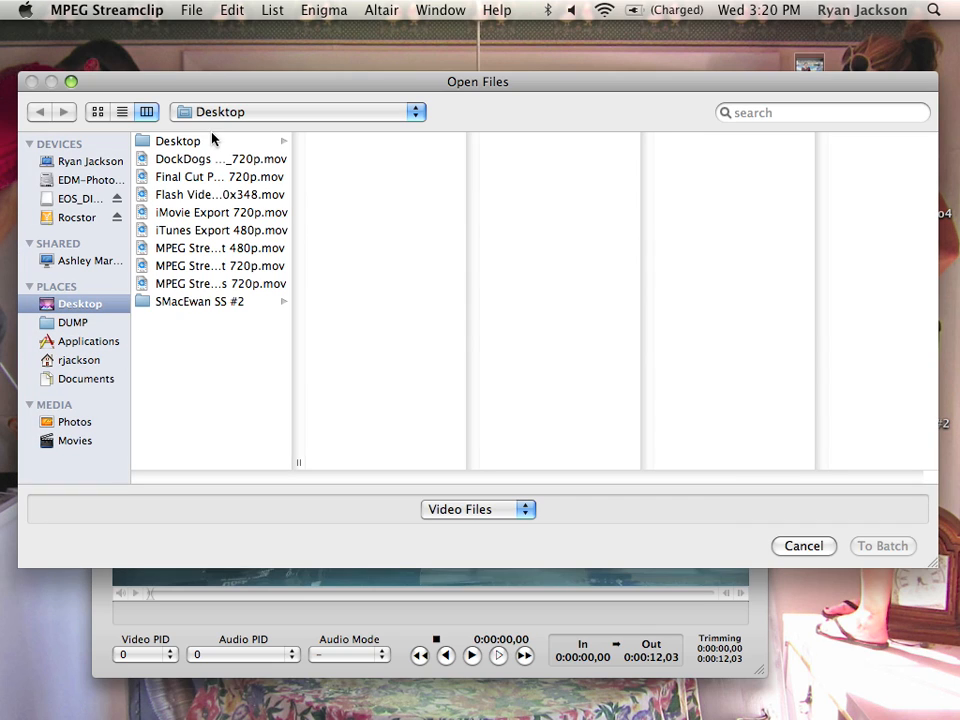
# Select all MOV clips in EOS_DIGITAL > DCIM > 100EOS5D, MVI_0001.MOV through the last.
pyautogui.click(80, 198)
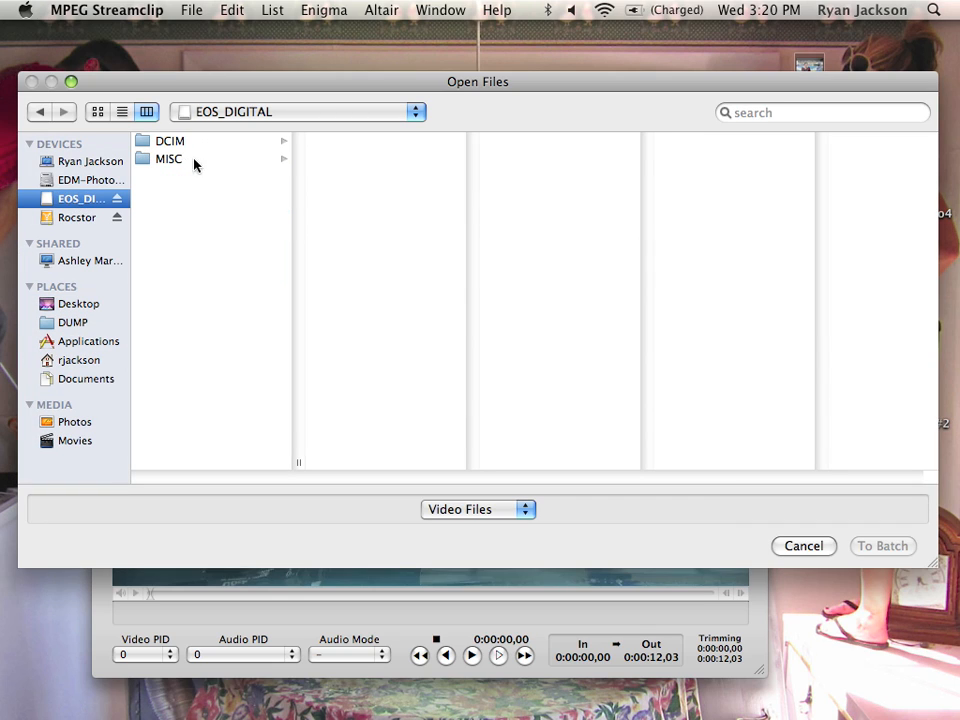
pyautogui.click(170, 140)
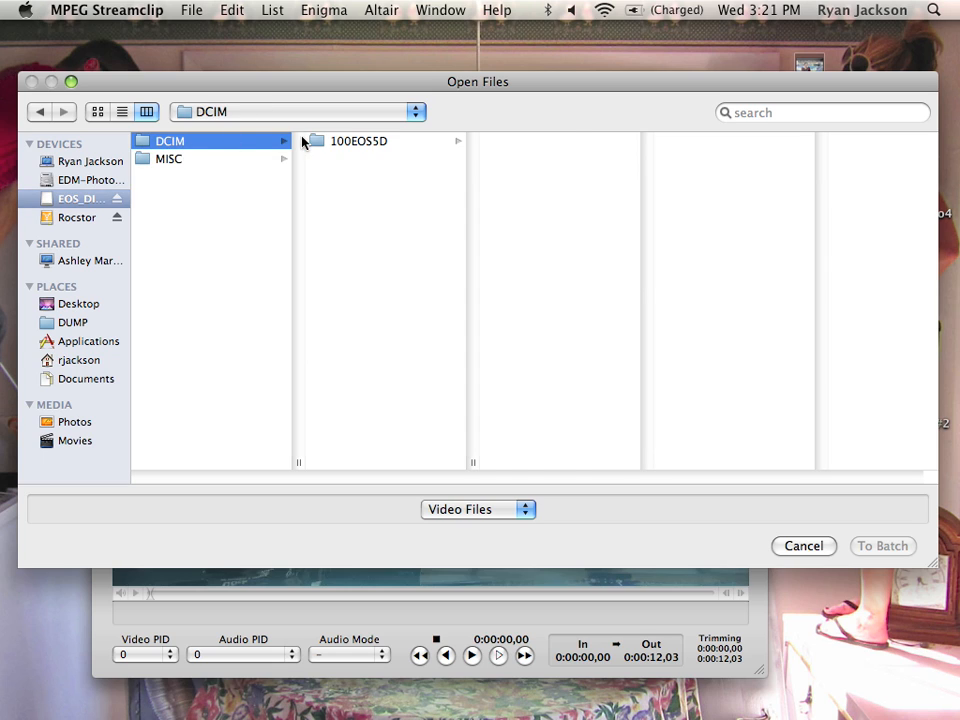
pyautogui.click(358, 140)
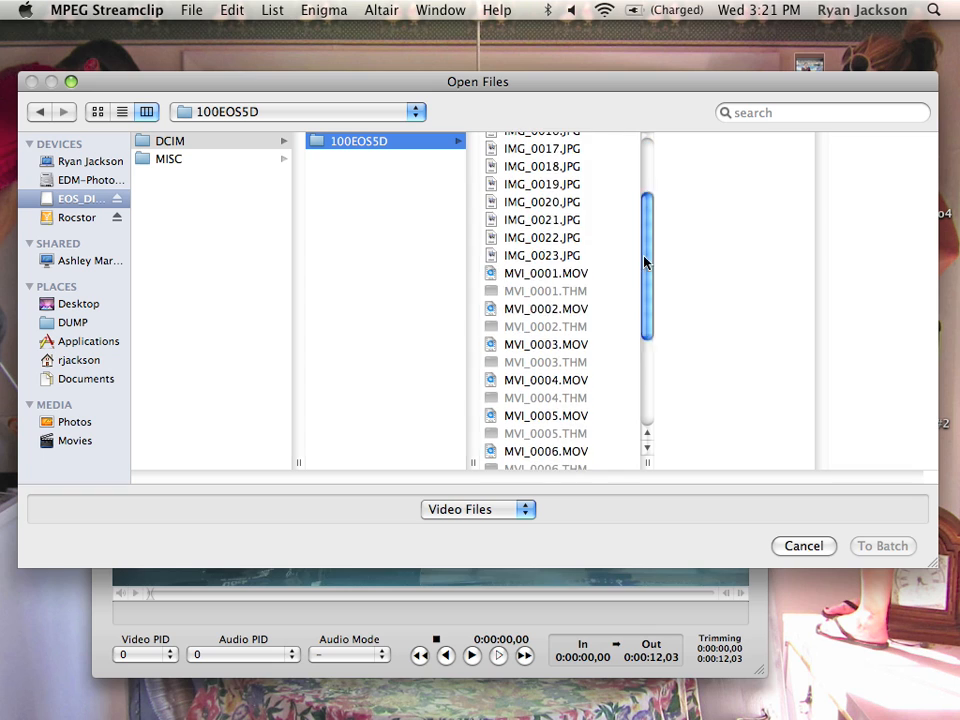
pyautogui.click(546, 152)
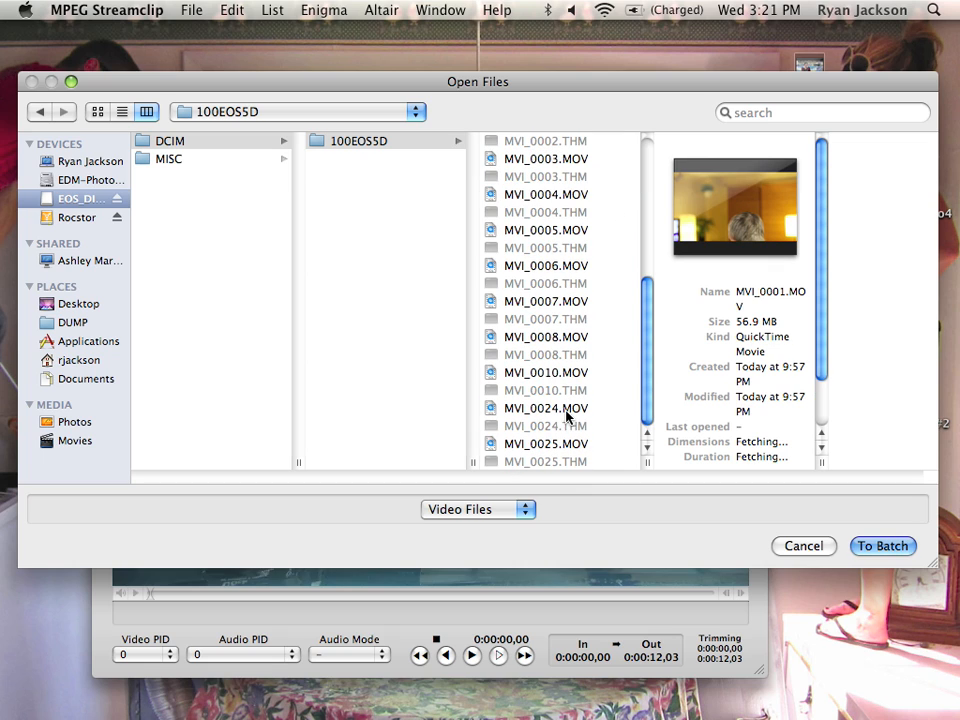
pyautogui.click(546, 444)
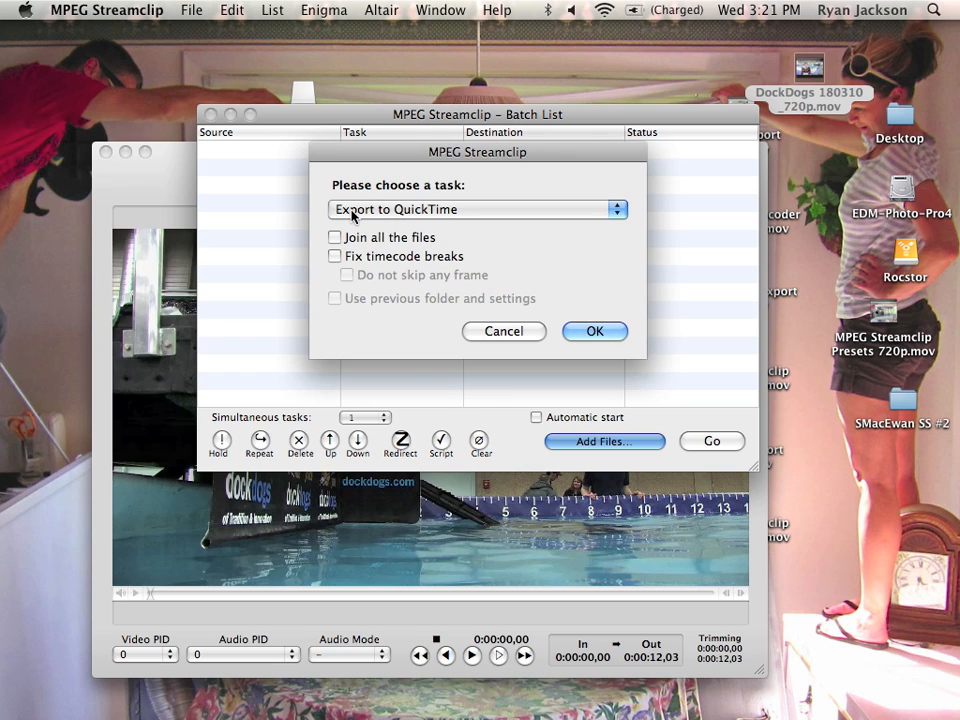
# Confirm Export to QuickTime as the task and point the destination browser at the Desktop.
pyautogui.click(594, 332)
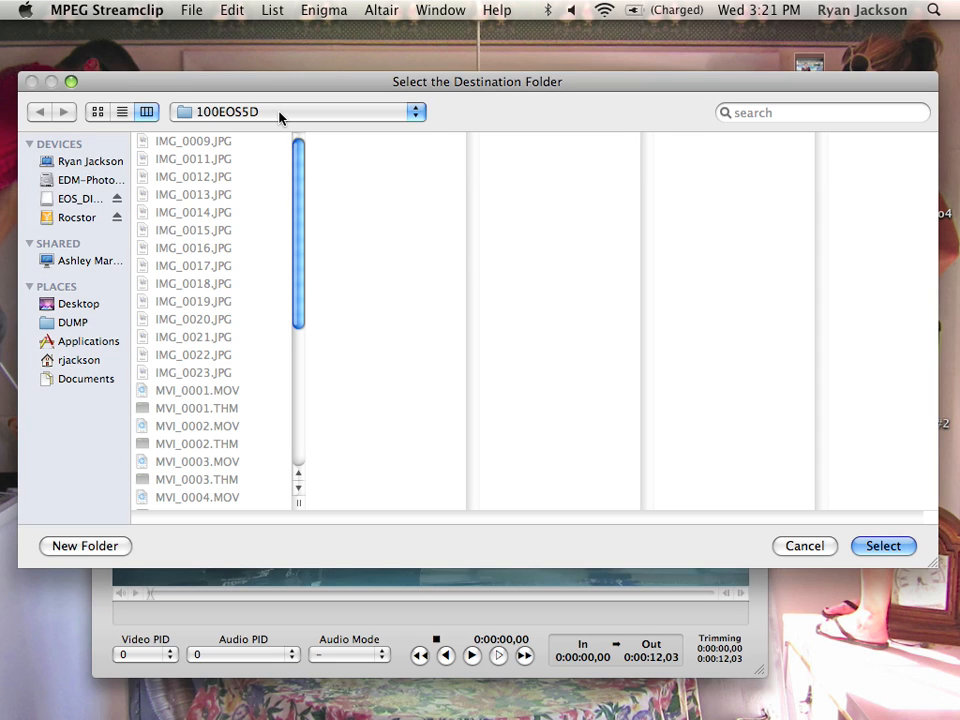
pyautogui.click(296, 112)
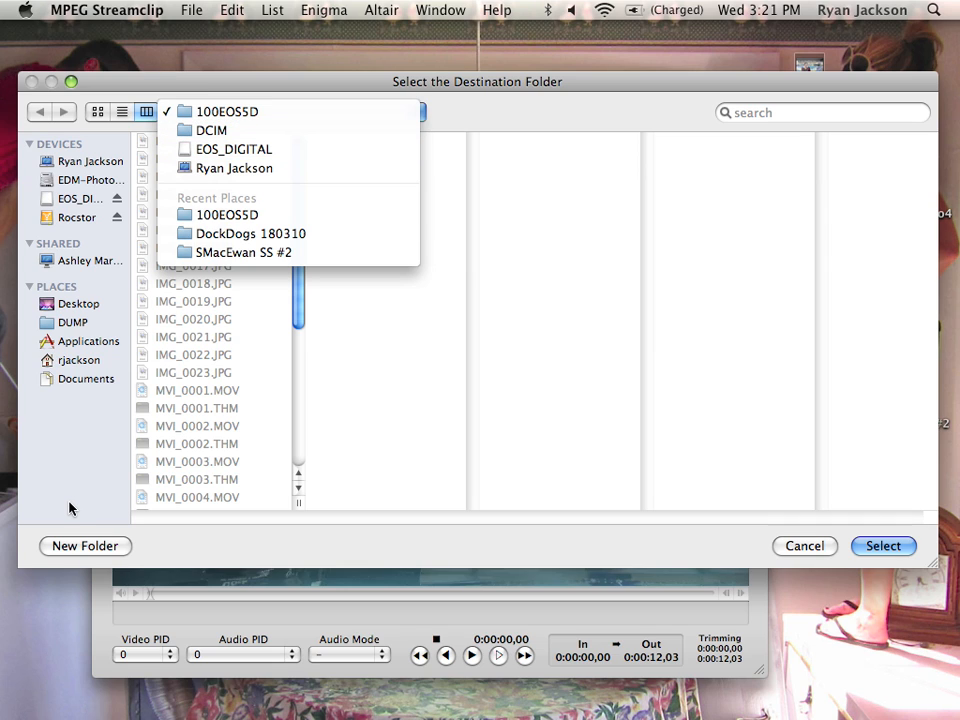
pyautogui.moveTo(76, 456)
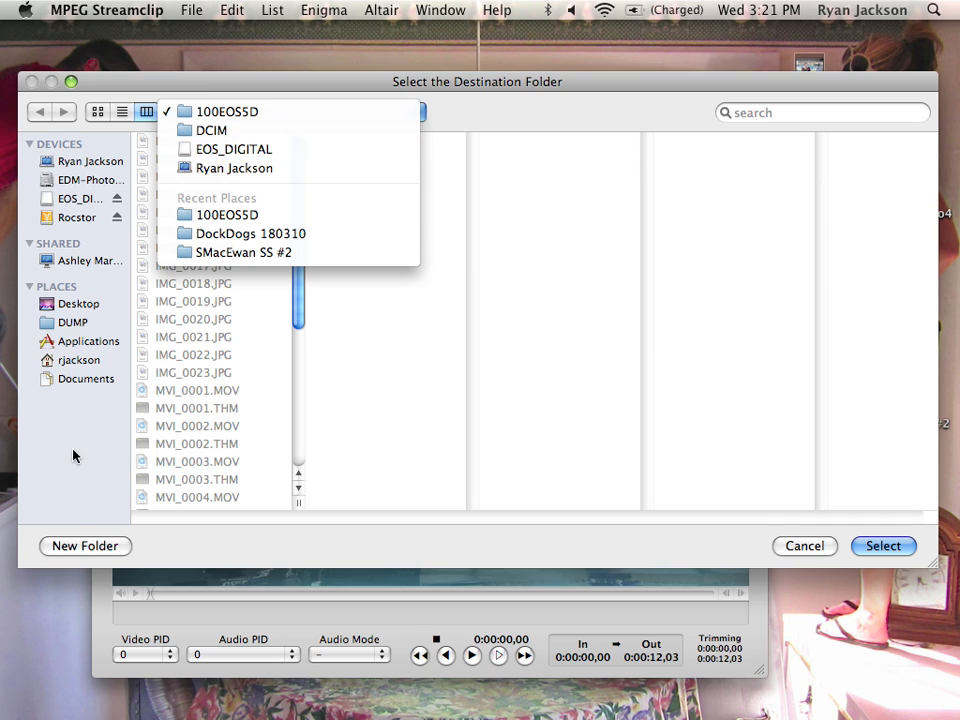
pyautogui.click(228, 112)
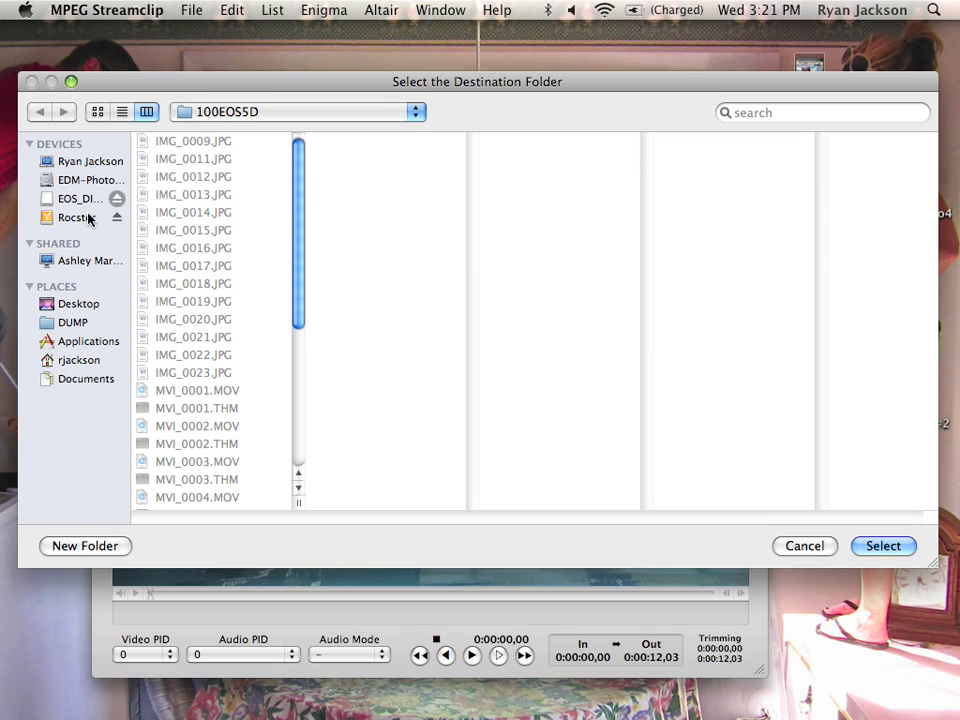
pyautogui.click(80, 304)
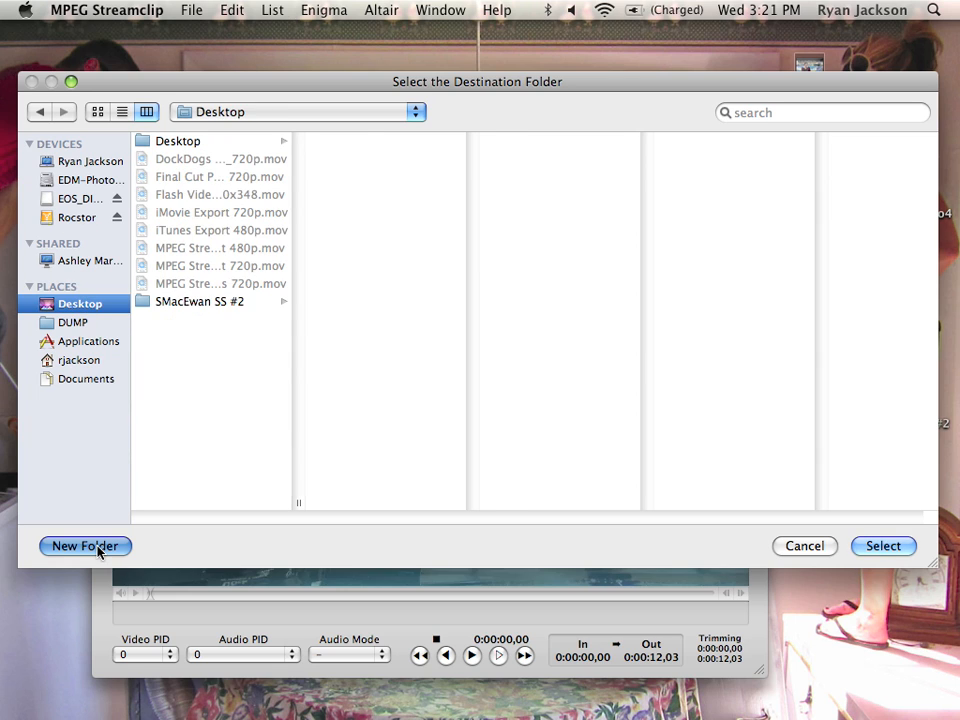
# Create a new 'Converted Files' folder on the Desktop and select it as the batch destination.
pyautogui.click(84, 544)
pyautogui.write('Converted Files')
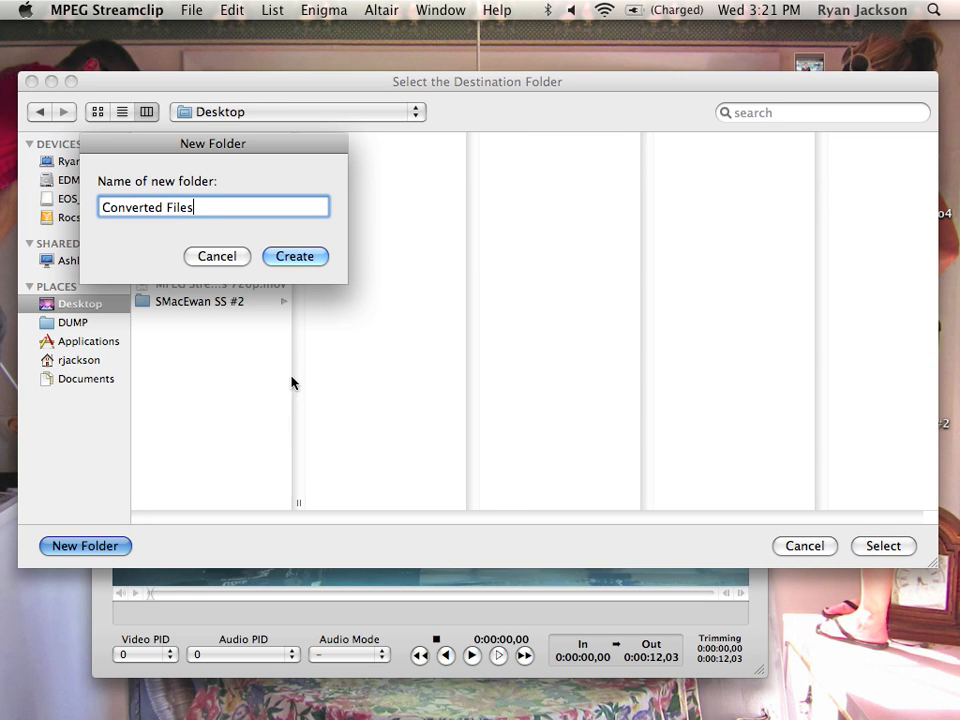
pyautogui.click(296, 256)
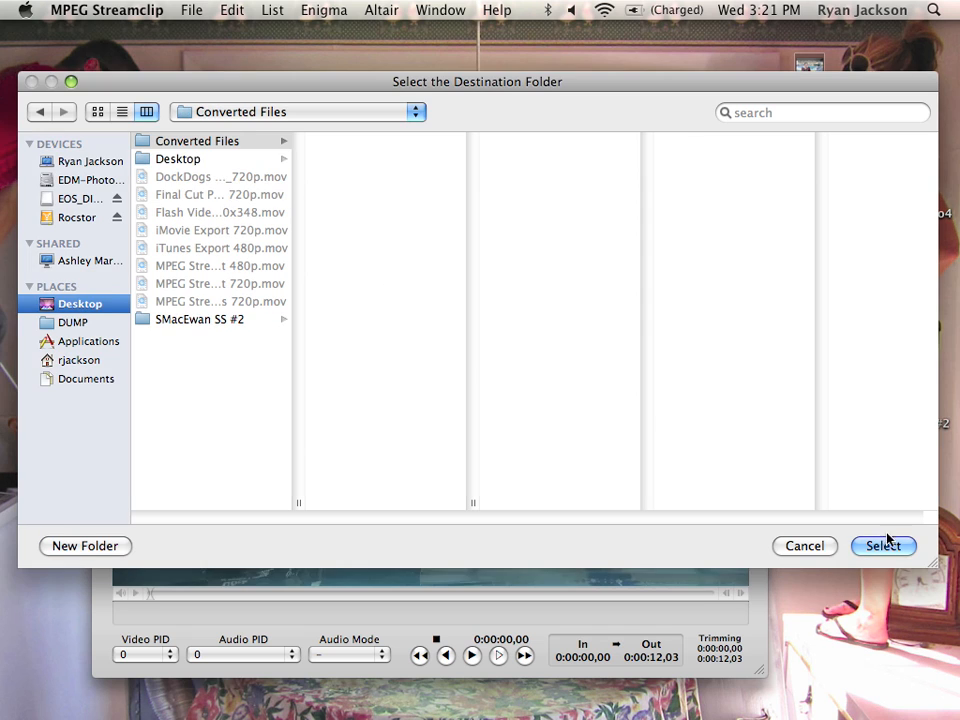
pyautogui.click(884, 546)
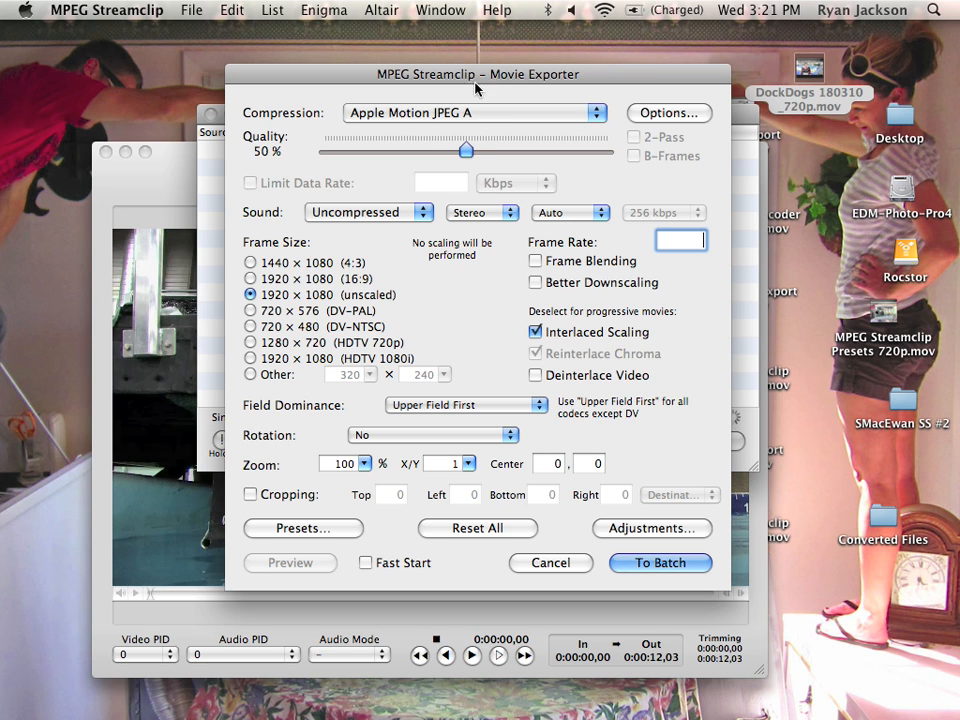
# Choose Apple XDCAM HD 1080p24 (35 Mb/s VBR) compression with 1920 × 1080 frame size.
pyautogui.click(472, 112)
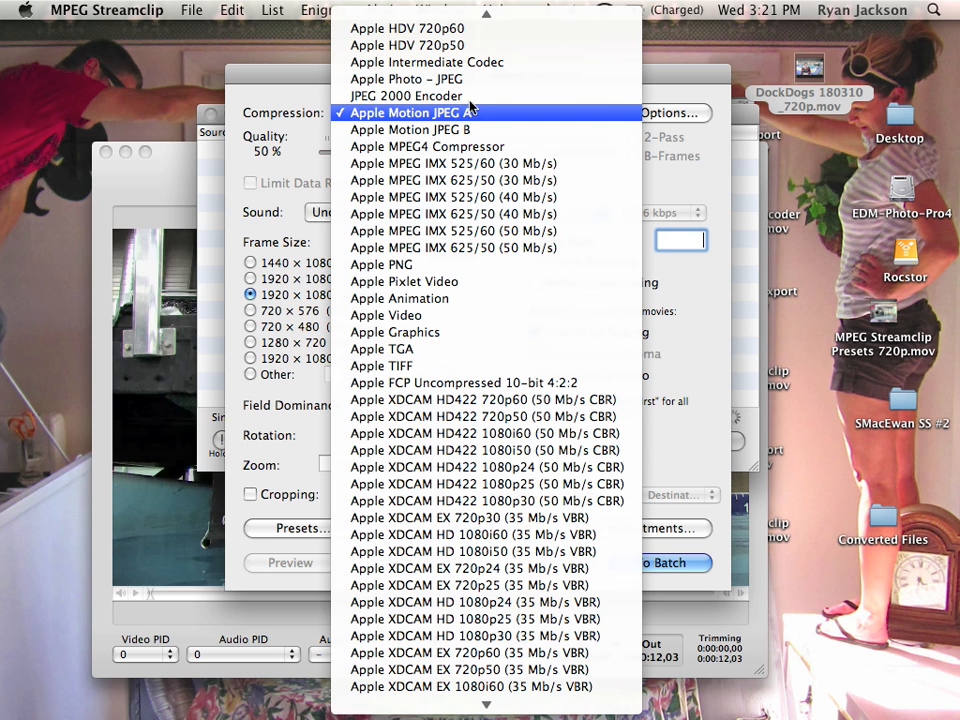
pyautogui.scroll(-3)
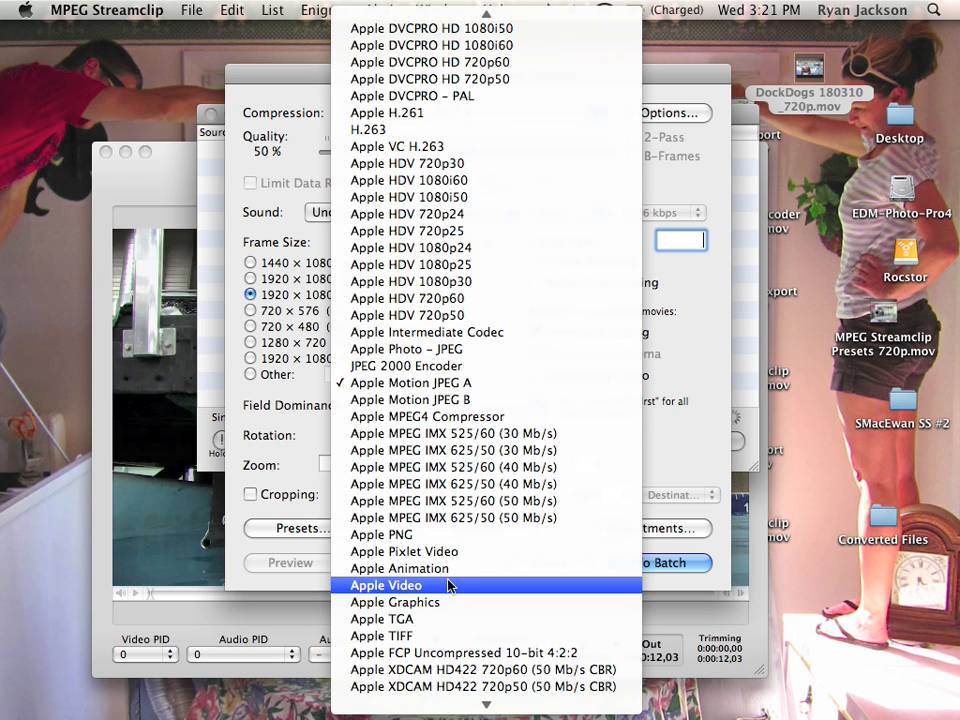
pyautogui.scroll(-3)
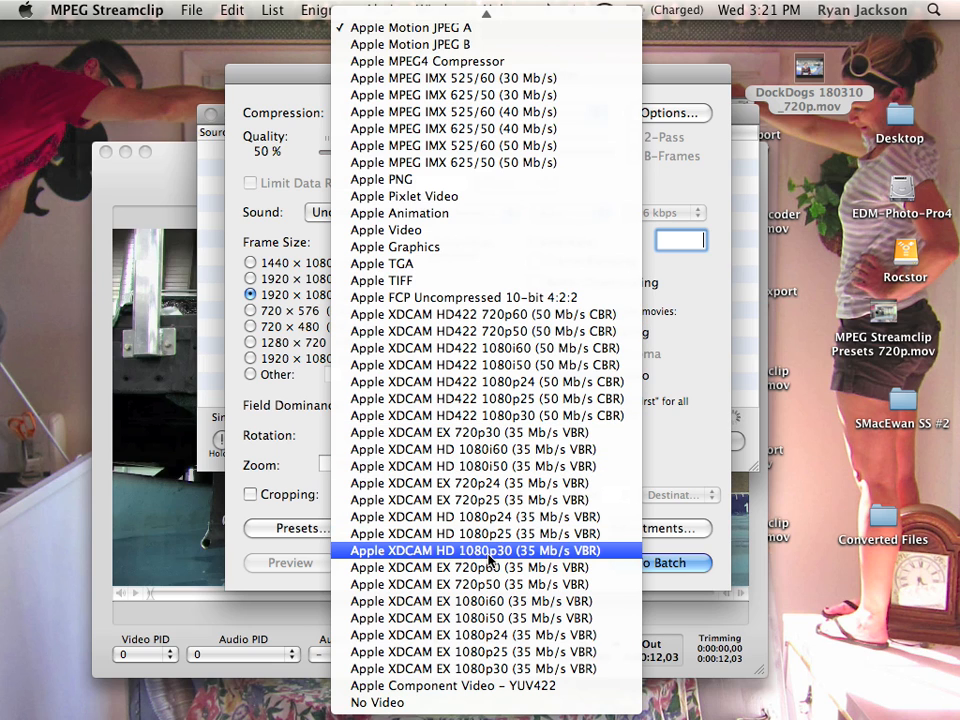
pyautogui.moveTo(590, 560)
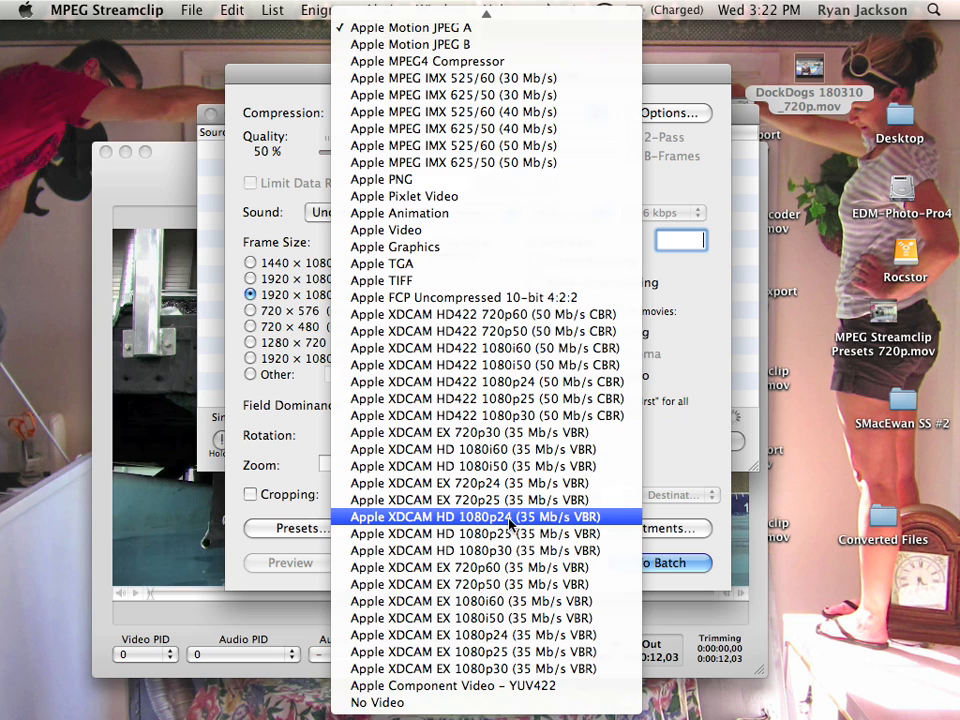
pyautogui.click(486, 516)
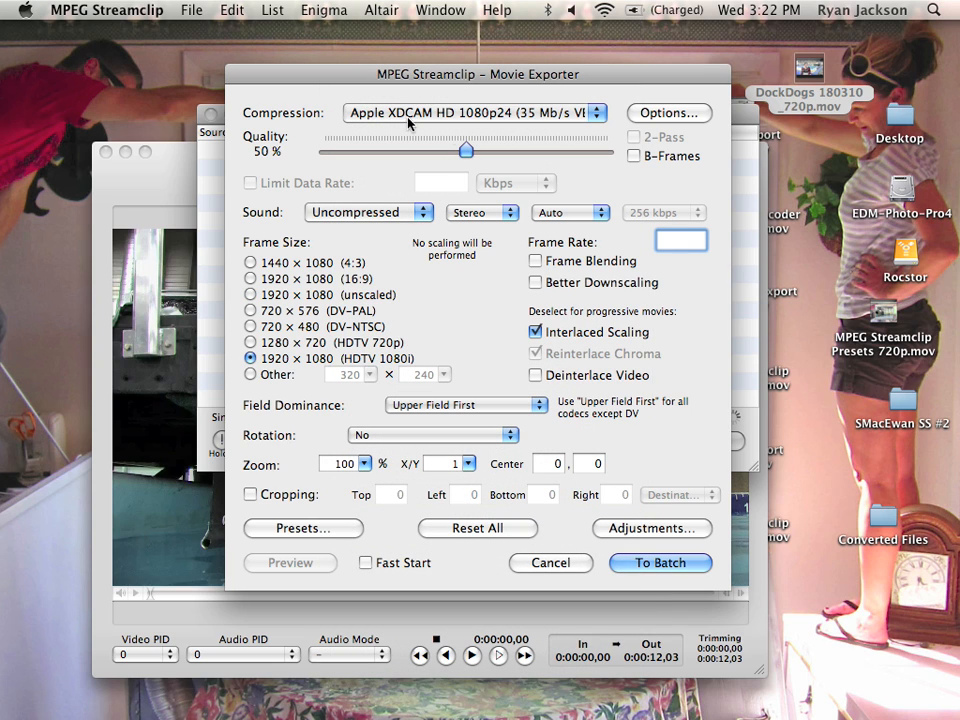
pyautogui.moveTo(432, 128)
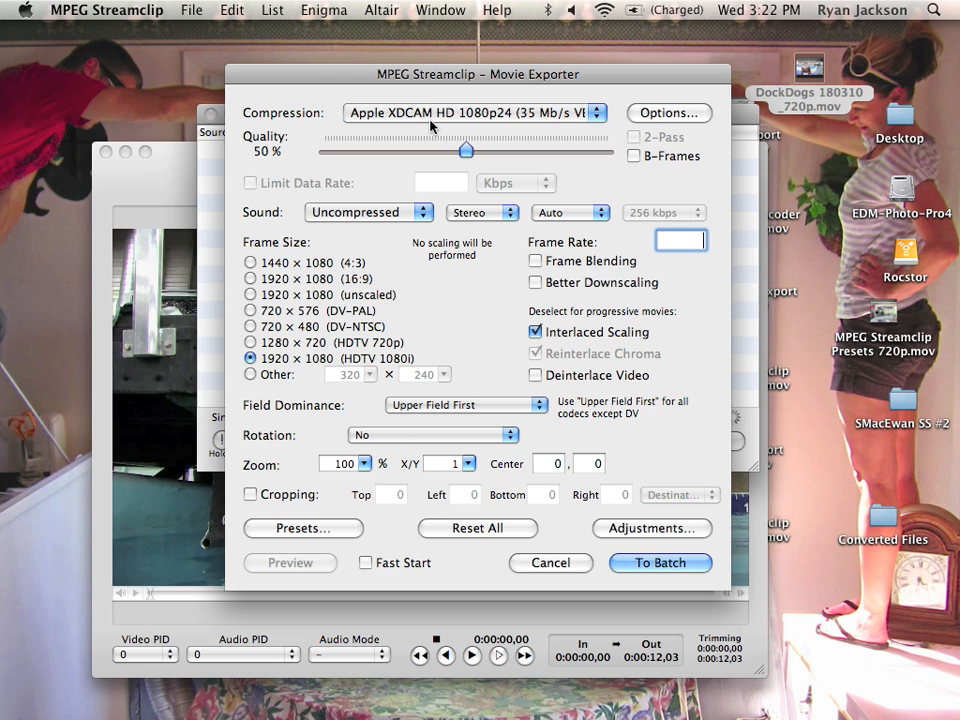
pyautogui.click(680, 240)
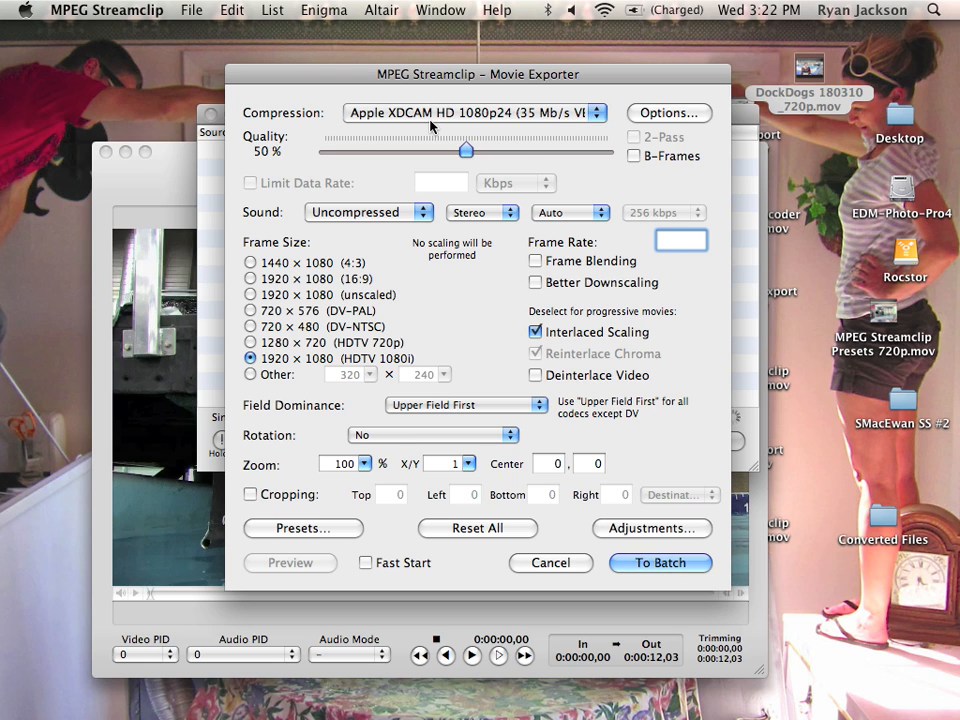
pyautogui.click(680, 240)
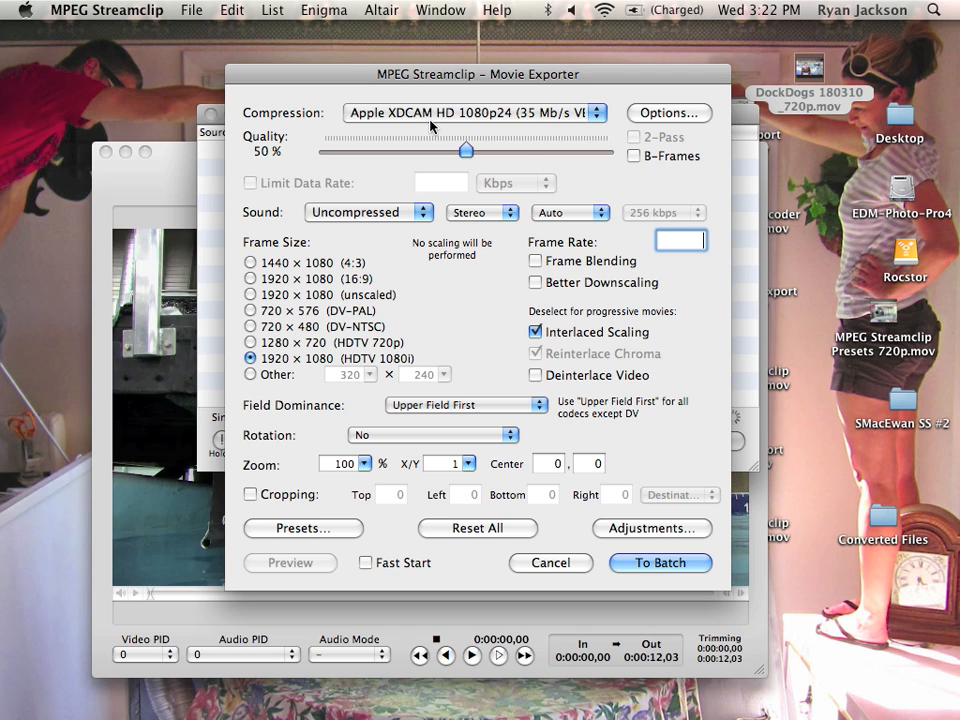
pyautogui.click(470, 112)
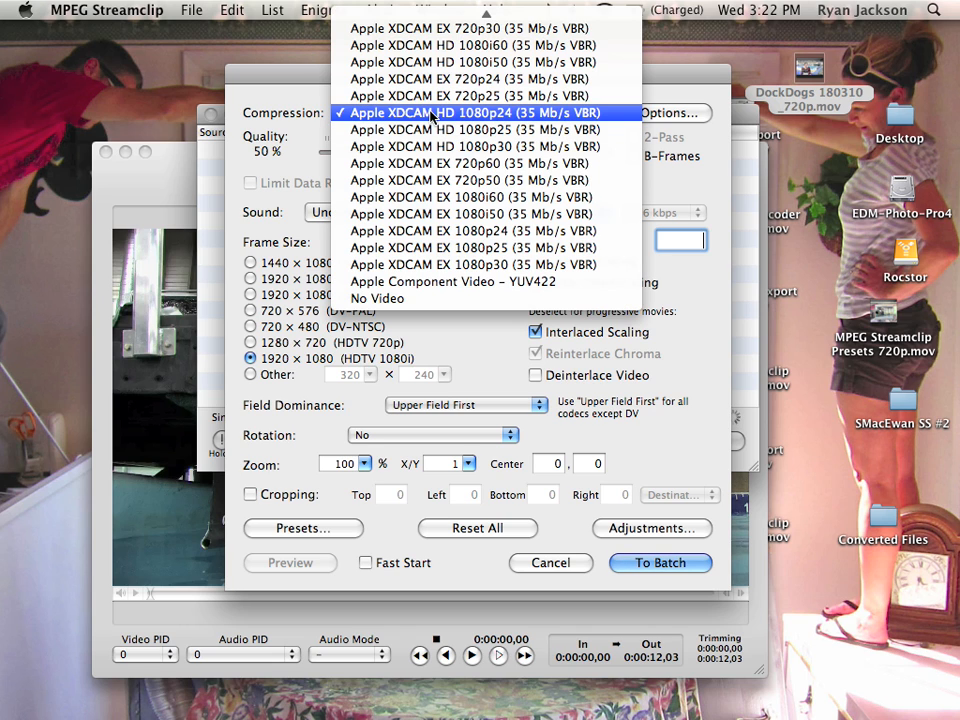
pyautogui.moveTo(552, 122)
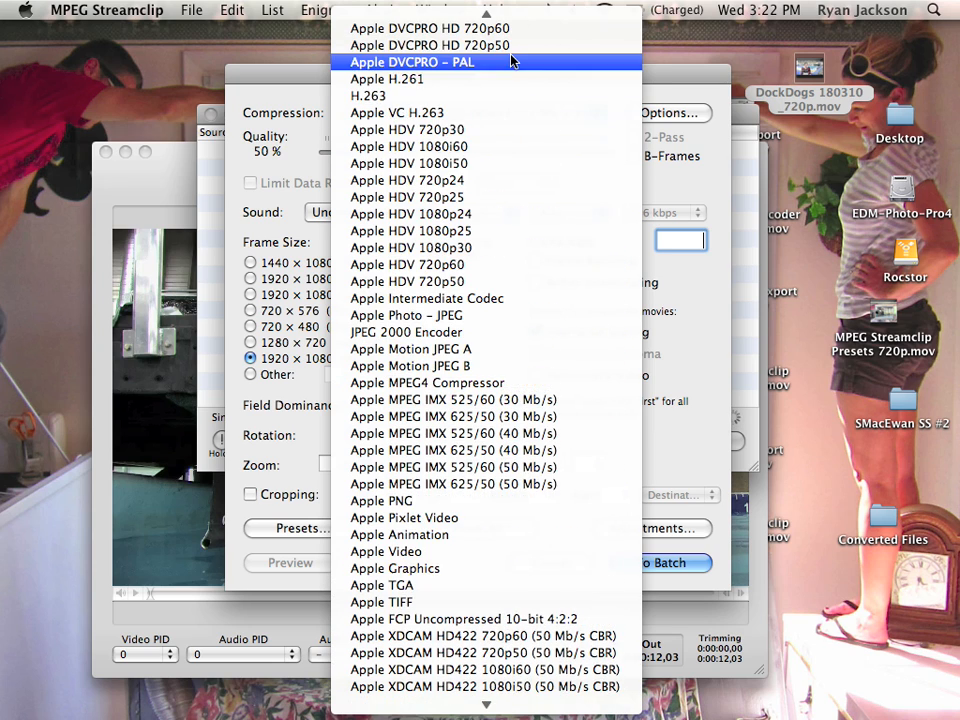
pyautogui.moveTo(428, 298)
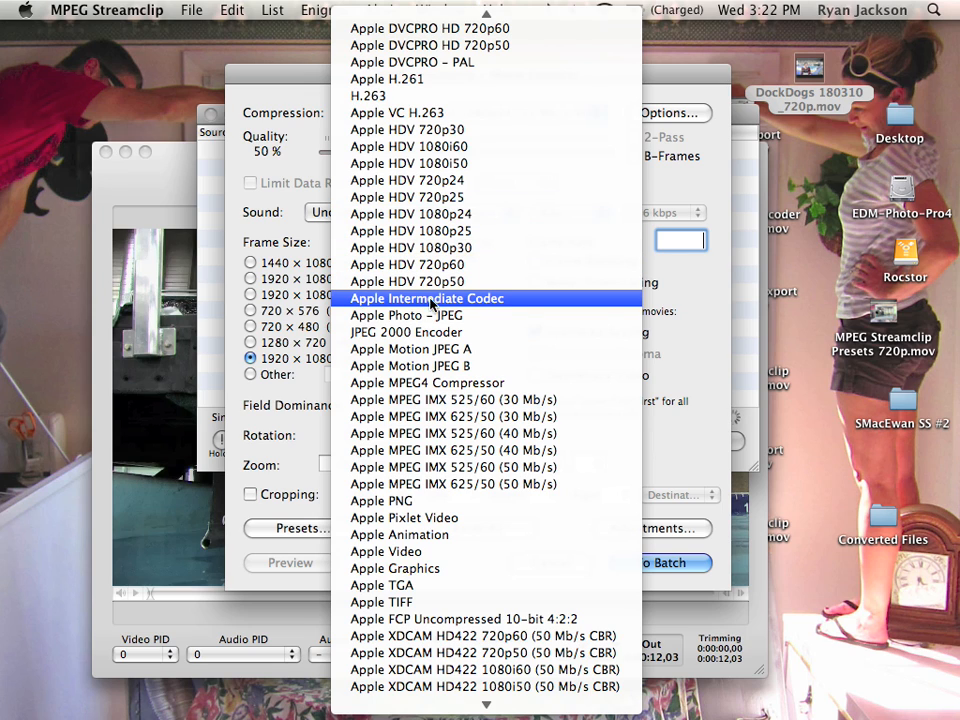
pyautogui.moveTo(476, 300)
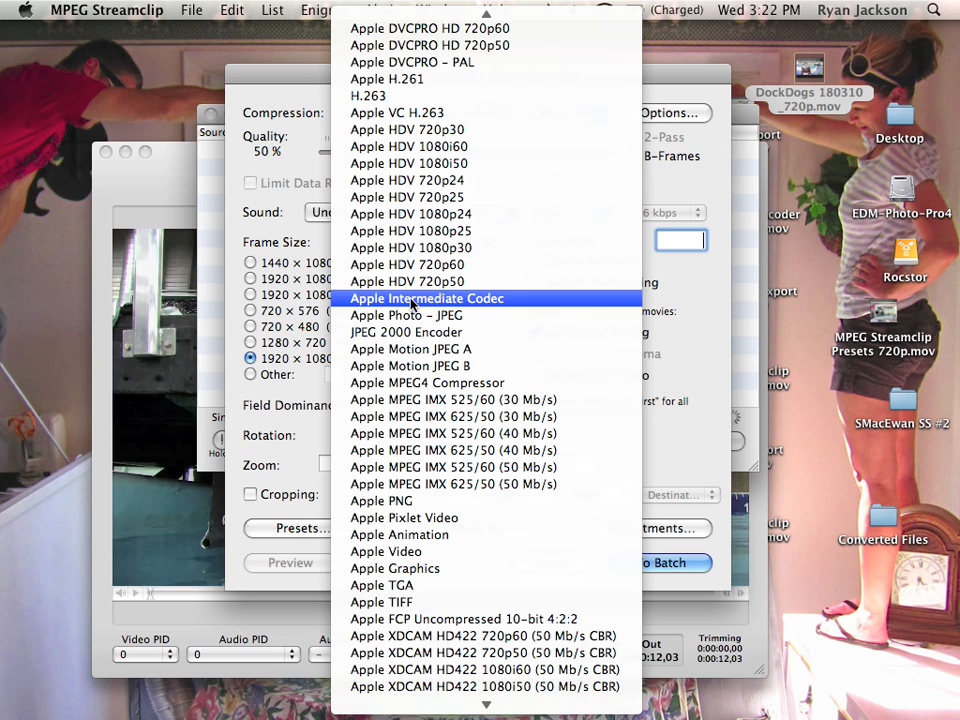
# Switch to Apple Intermediate Codec, quality 100%, frame size 1920 × 1080 unscaled.
pyautogui.click(426, 298)
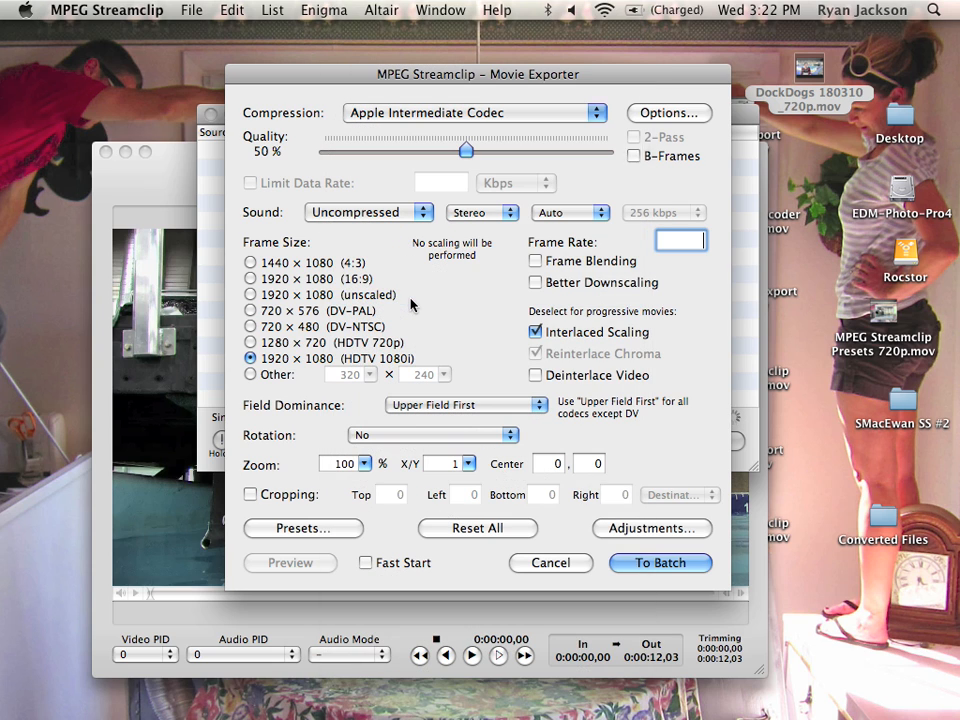
pyautogui.moveTo(464, 150); pyautogui.dragTo(604, 150)
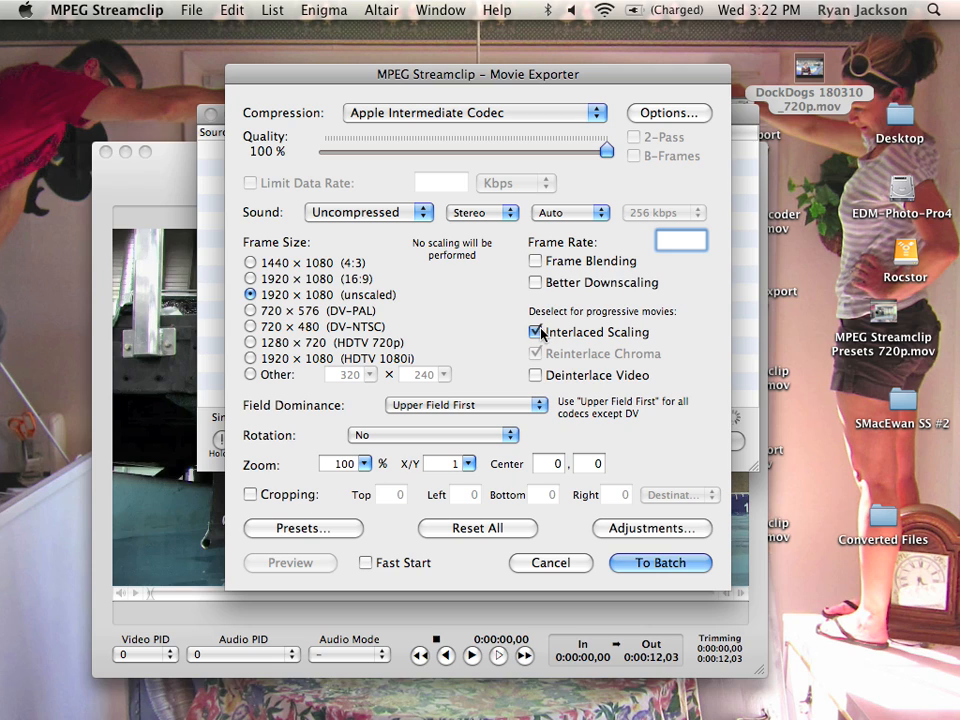
pyautogui.click(536, 332)
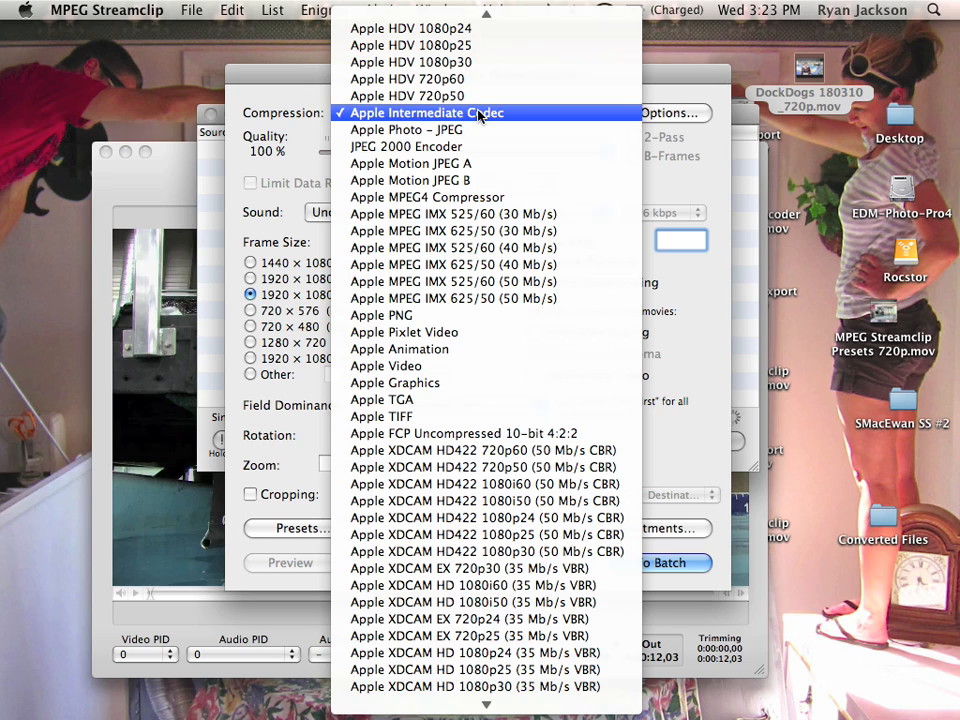
# Set compression back to Apple XDCAM HD 1080p24, send settings to the batch and start encoding.
pyautogui.scroll(-3)
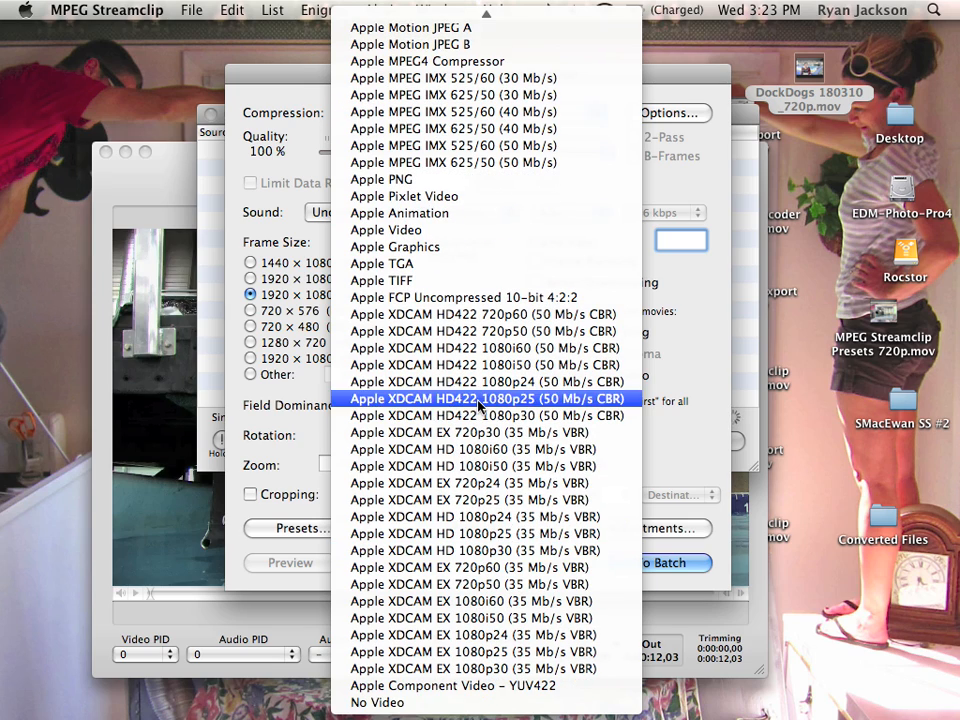
pyautogui.moveTo(486, 516)
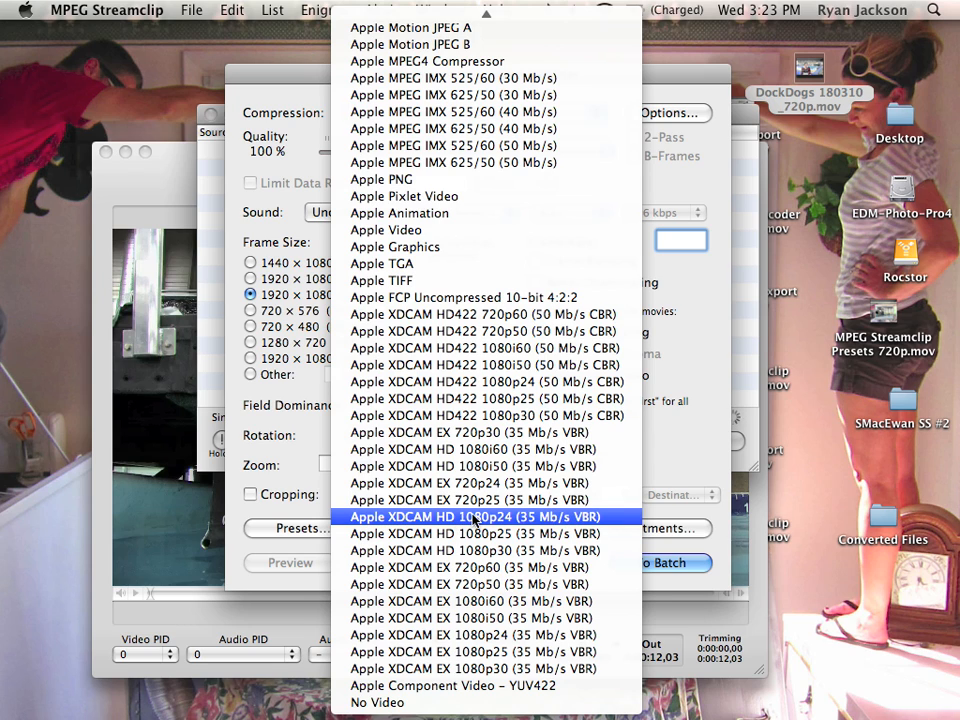
pyautogui.click(484, 516)
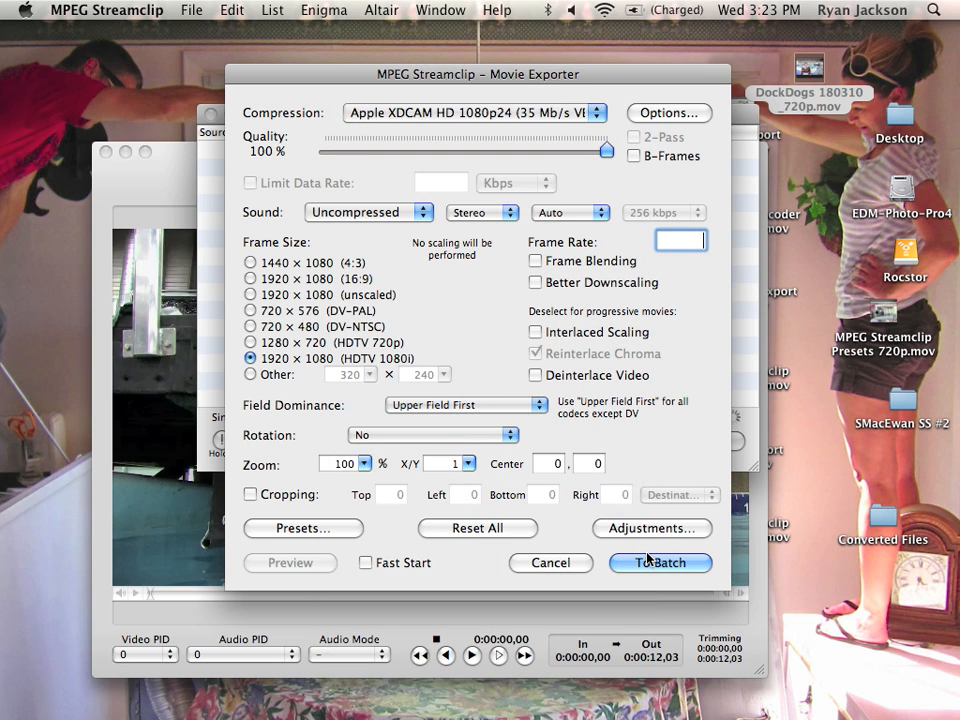
pyautogui.click(660, 562)
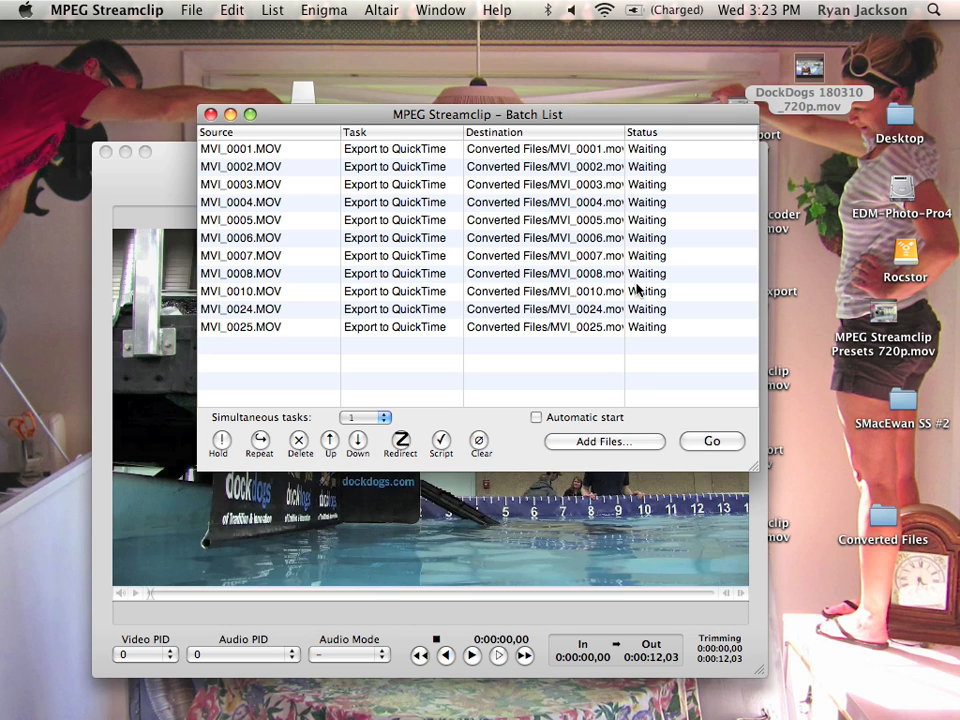
pyautogui.click(712, 442)
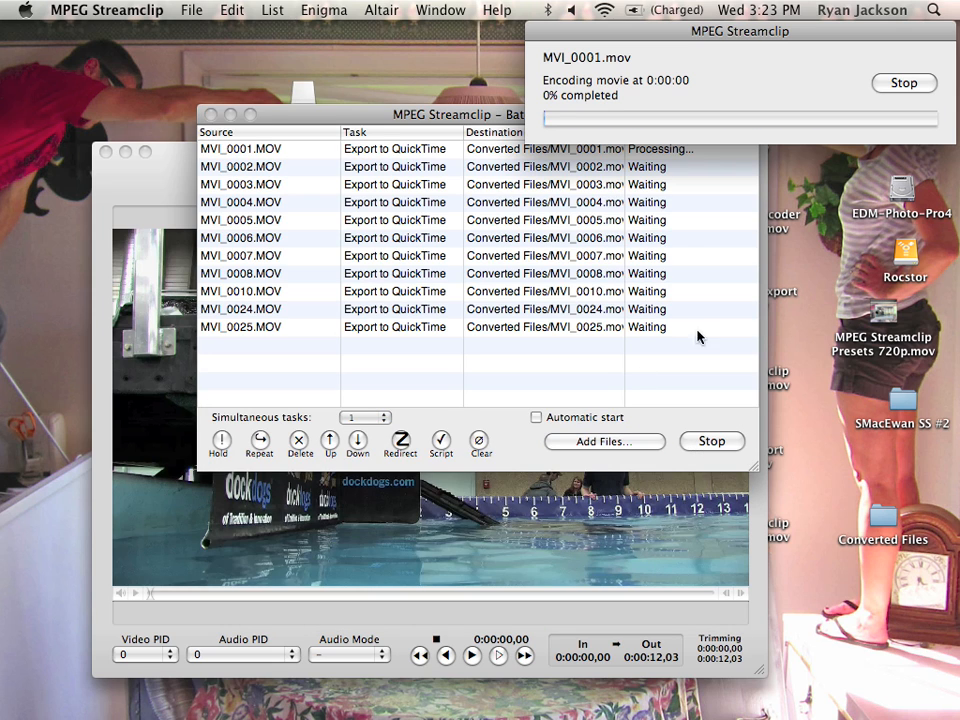
pyautogui.moveTo(688, 168)
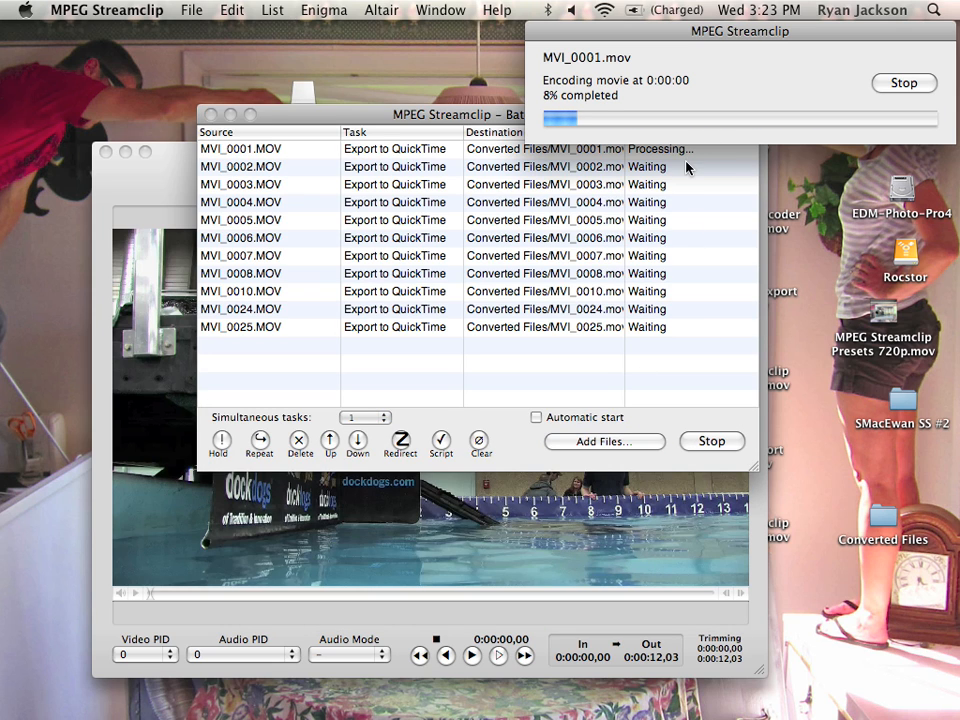
pyautogui.moveTo(660, 318)
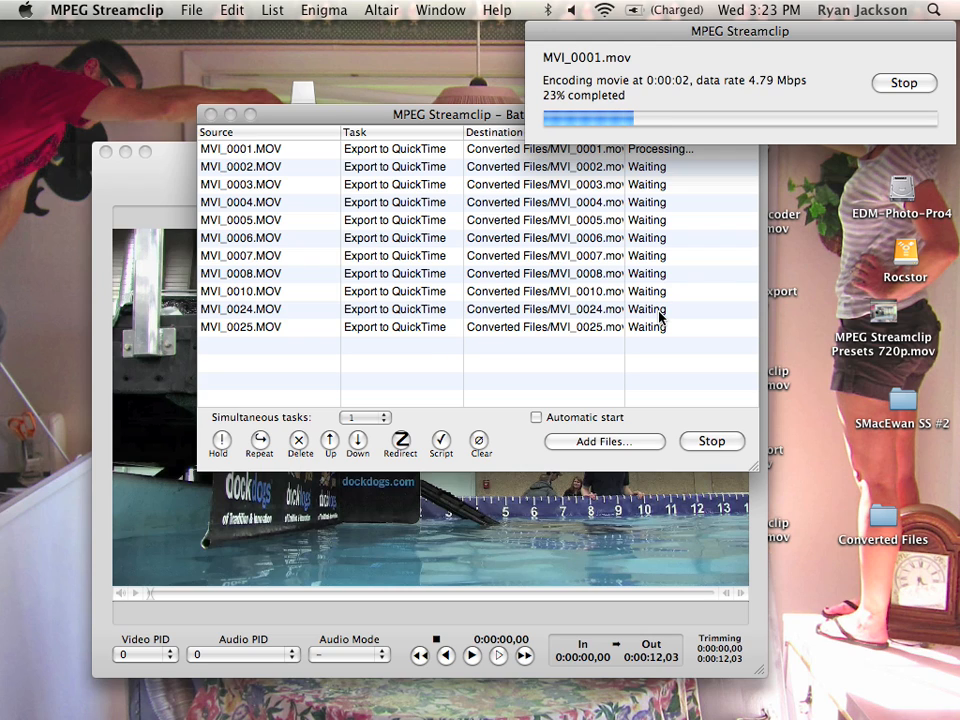
pyautogui.moveTo(676, 312)
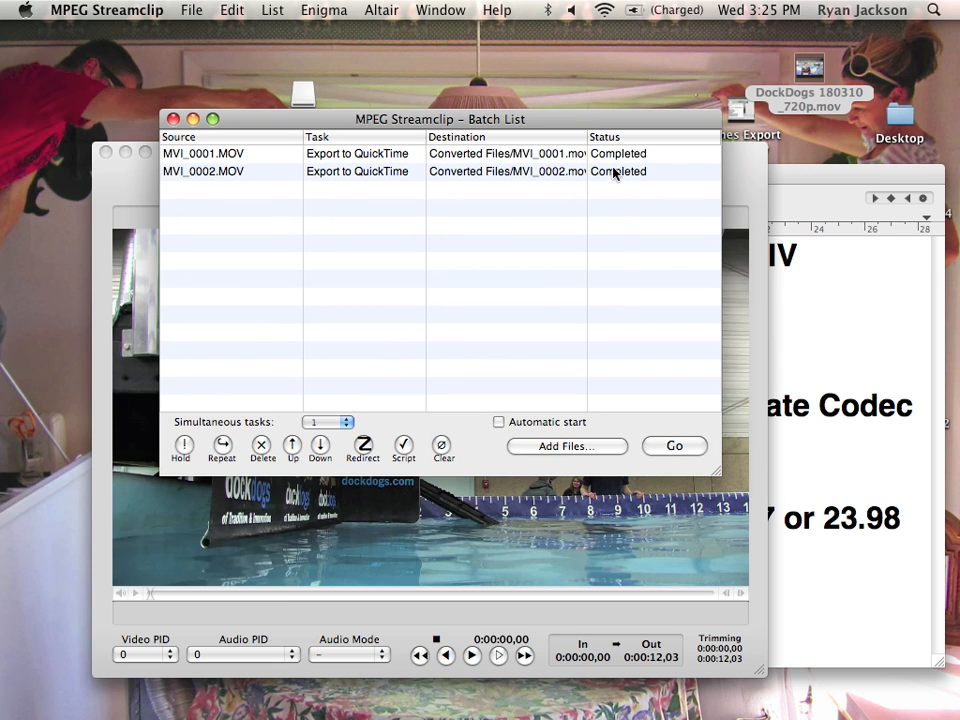
pyautogui.moveTo(246, 164)
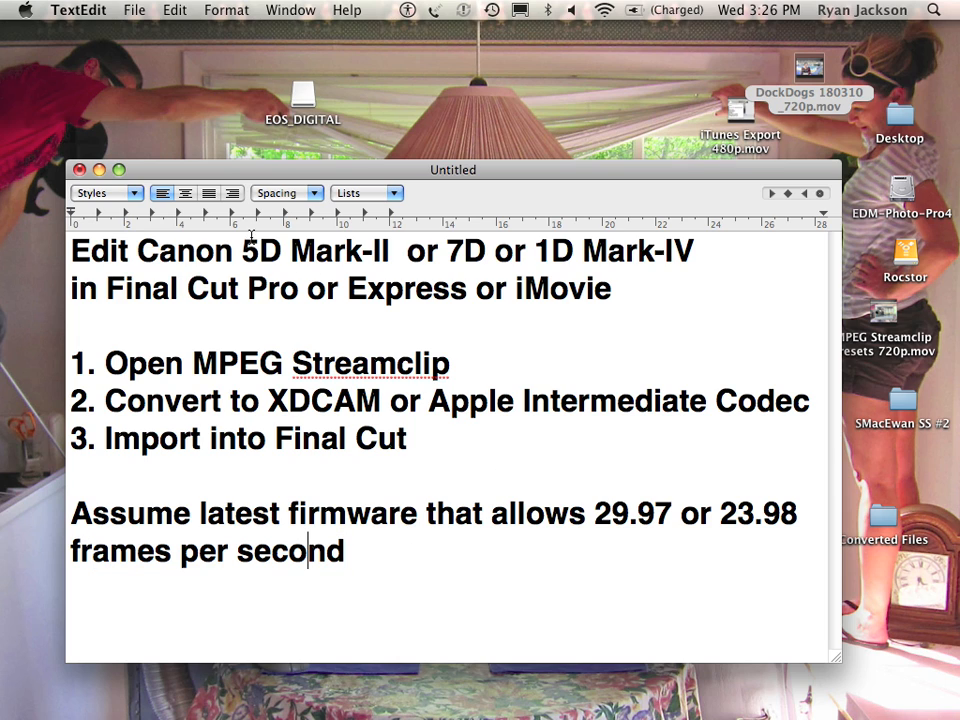
# End the notes' final sentence after 'second' with a period and move the TextEdit window aside.
pyautogui.doubleClick(600, 512)
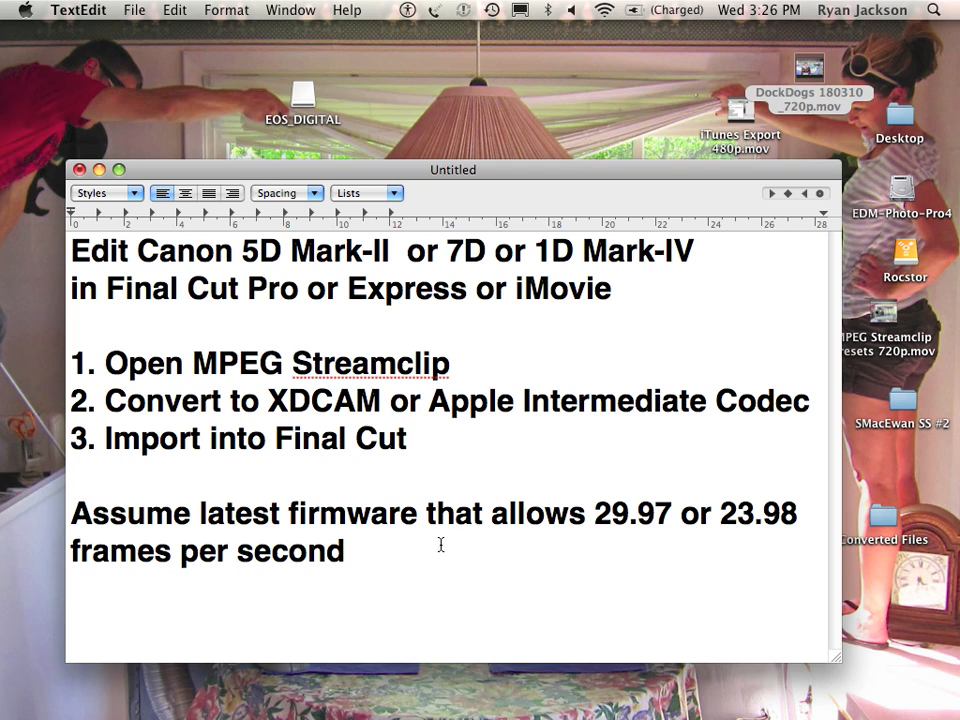
pyautogui.write('.')
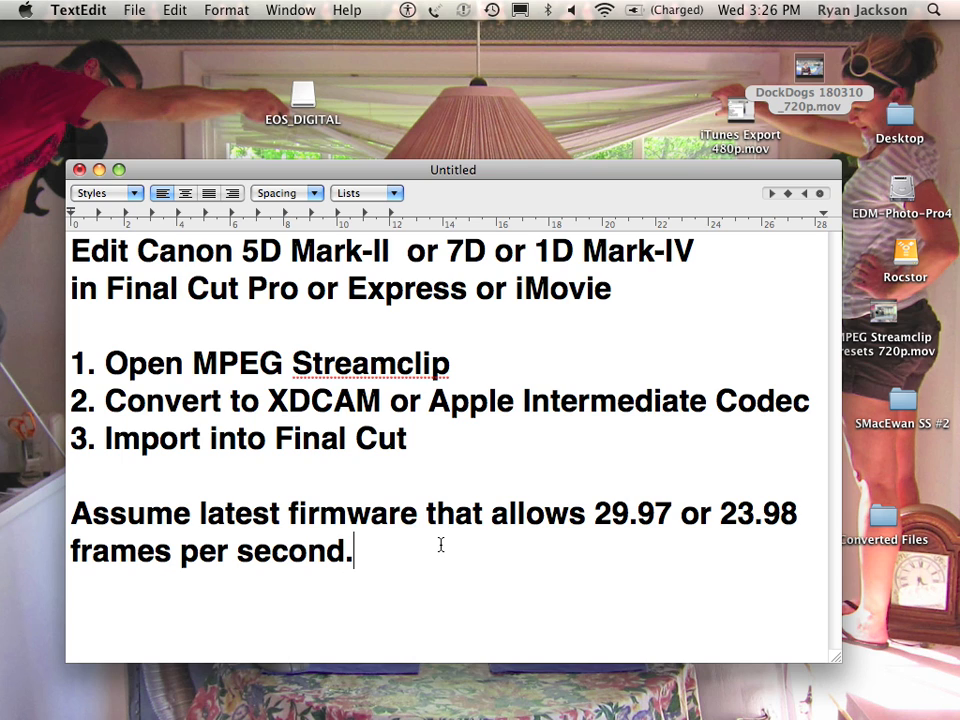
pyautogui.moveTo(616, 544)
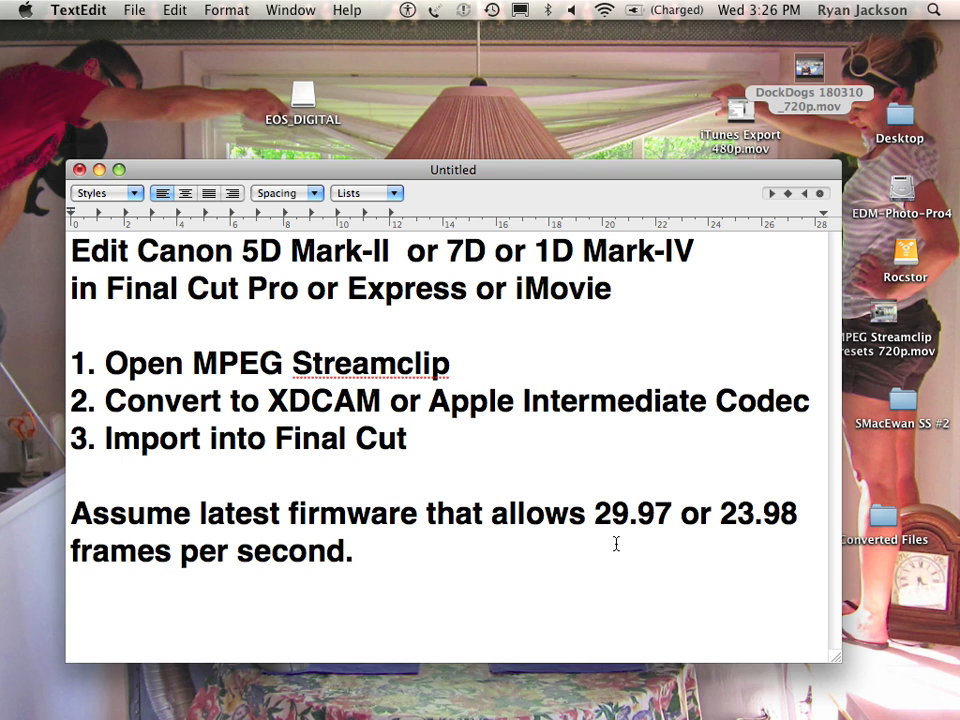
pyautogui.doubleClick(636, 512)
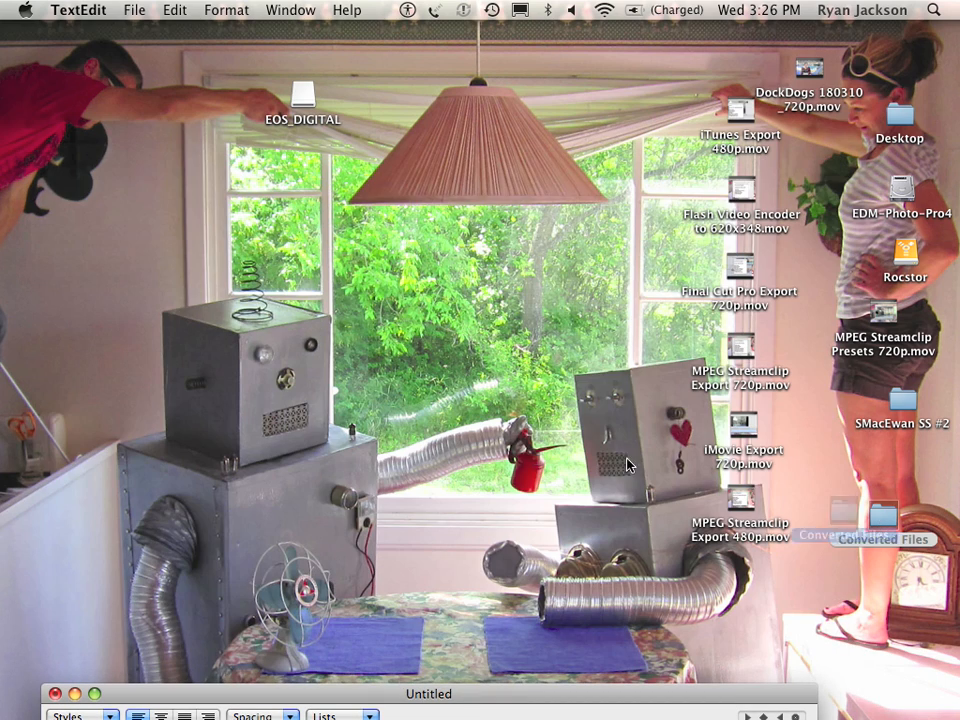
# Show converted MVI_0002.mov in Finder and bring up Final Cut Pro's application menu.
pyautogui.doubleClick(880, 512)
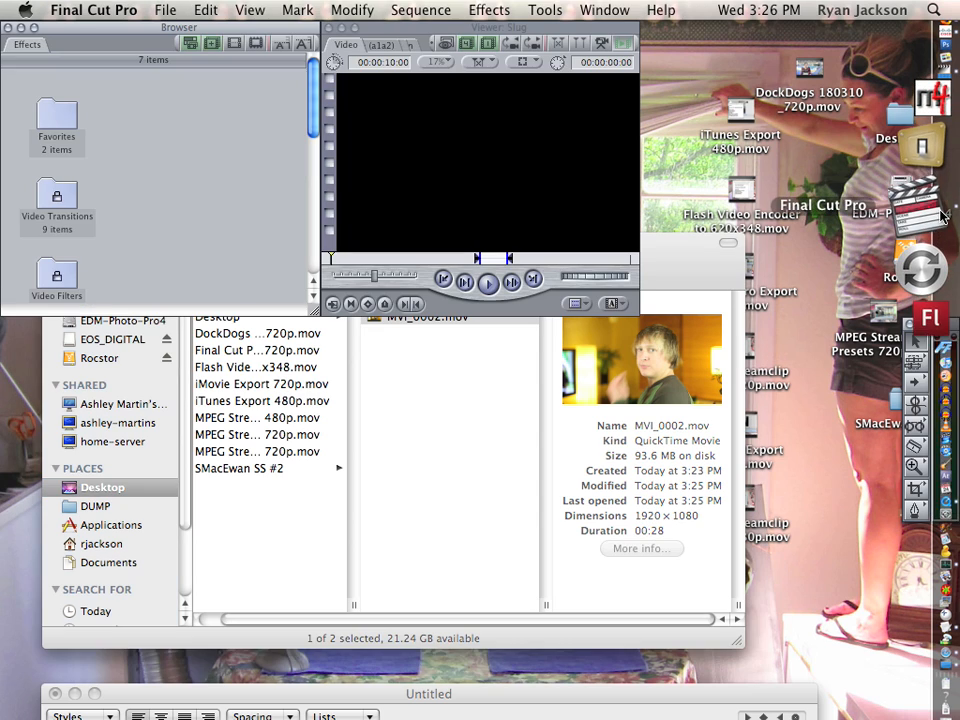
pyautogui.click(164, 8)
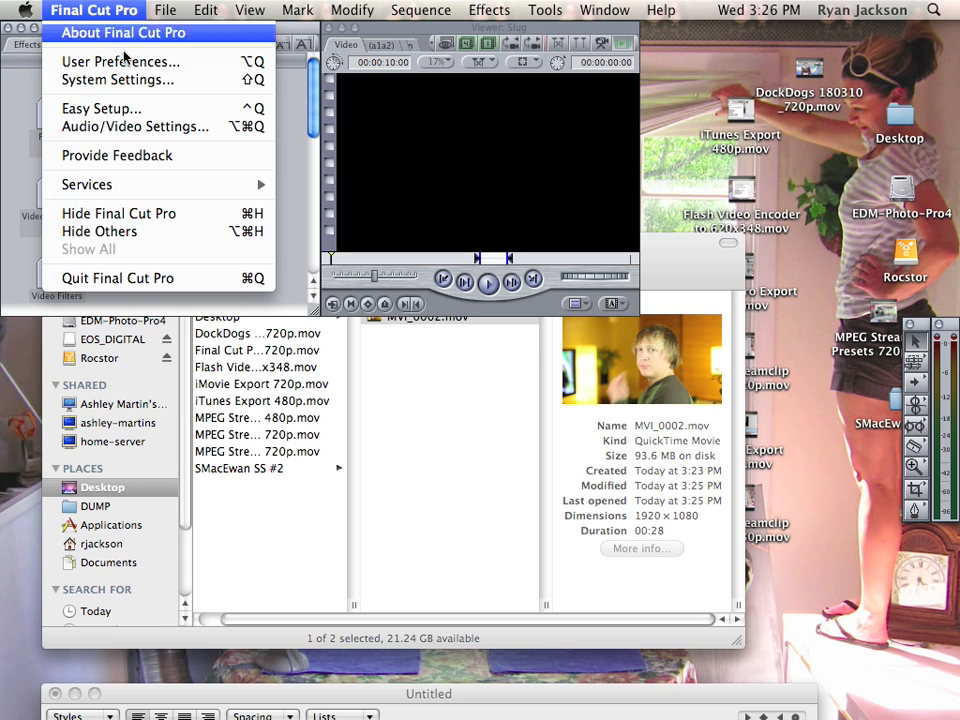
# In Easy Setup choose HD format with the XDCAM HD 1080p24 VBR preset at 23.98 fps.
pyautogui.click(100, 108)
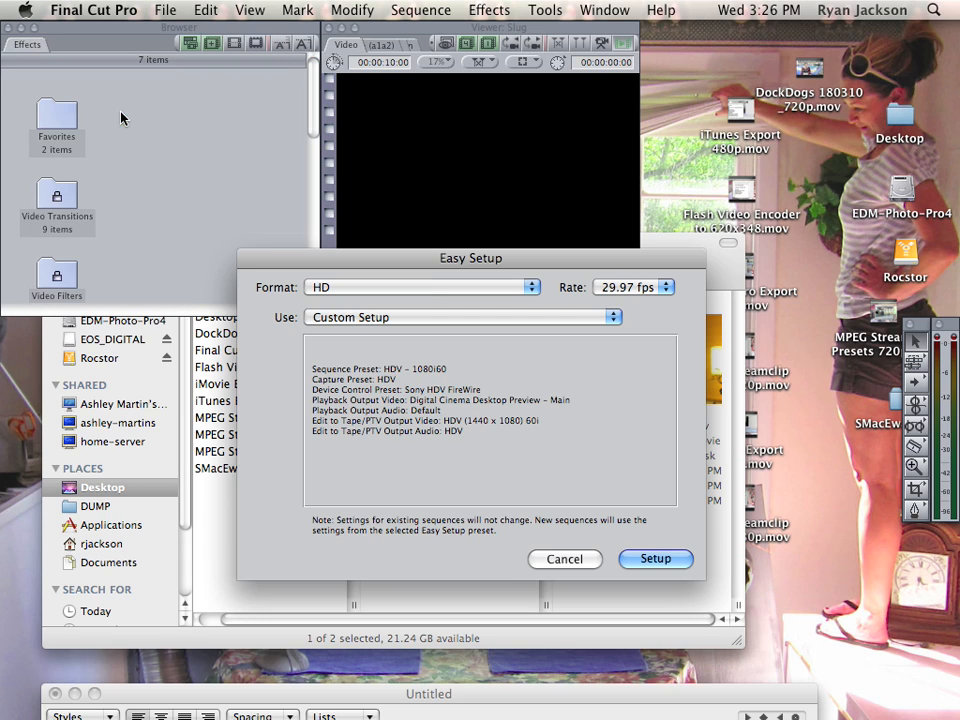
pyautogui.click(420, 288)
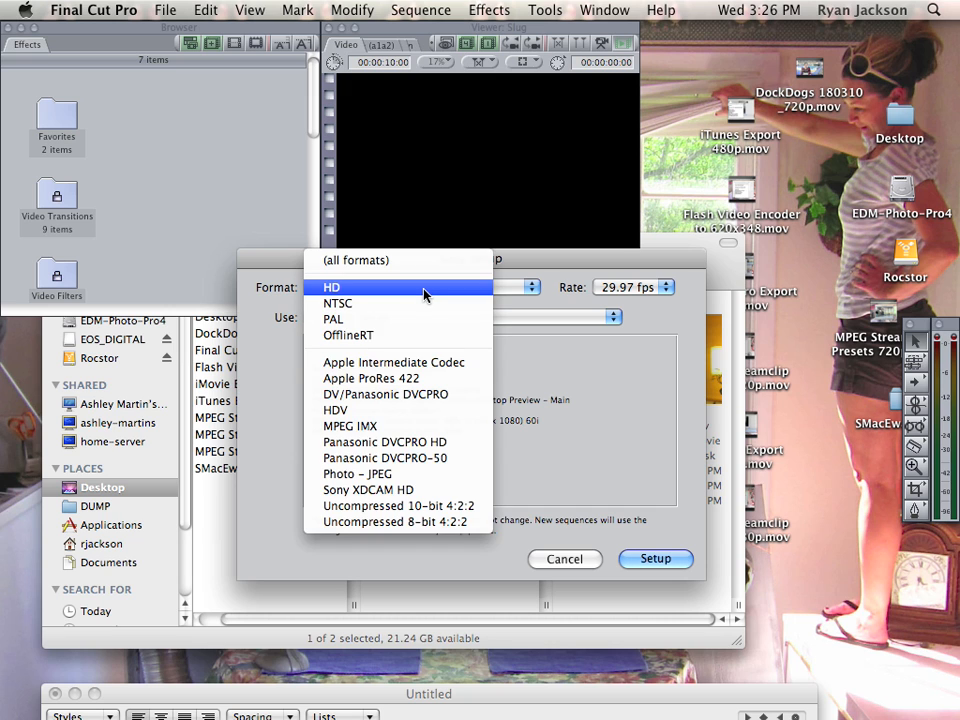
pyautogui.click(332, 288)
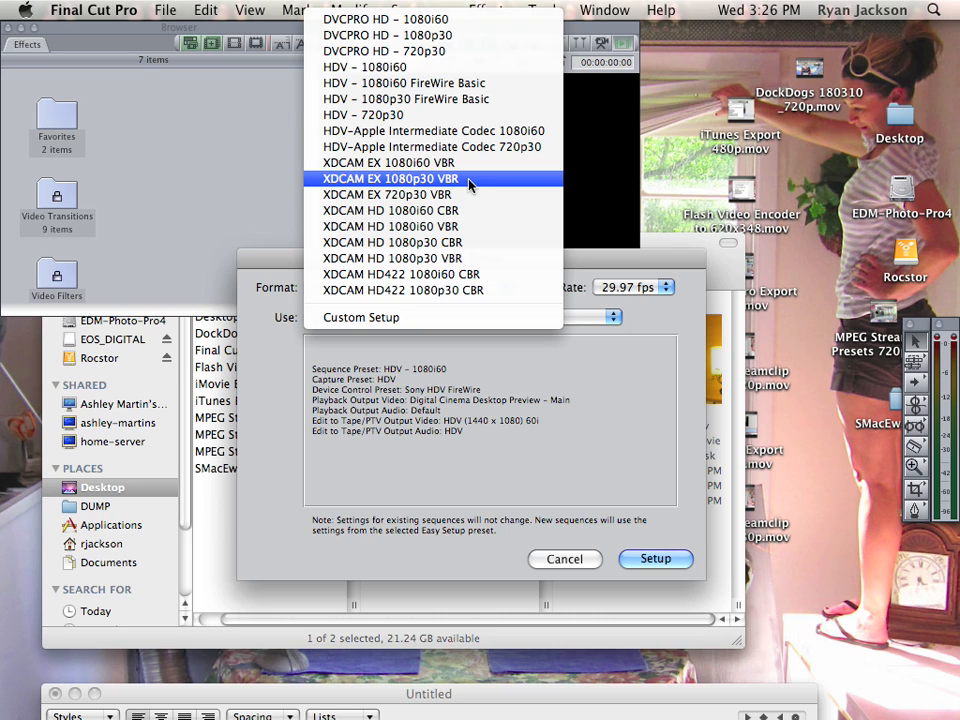
pyautogui.moveTo(470, 162)
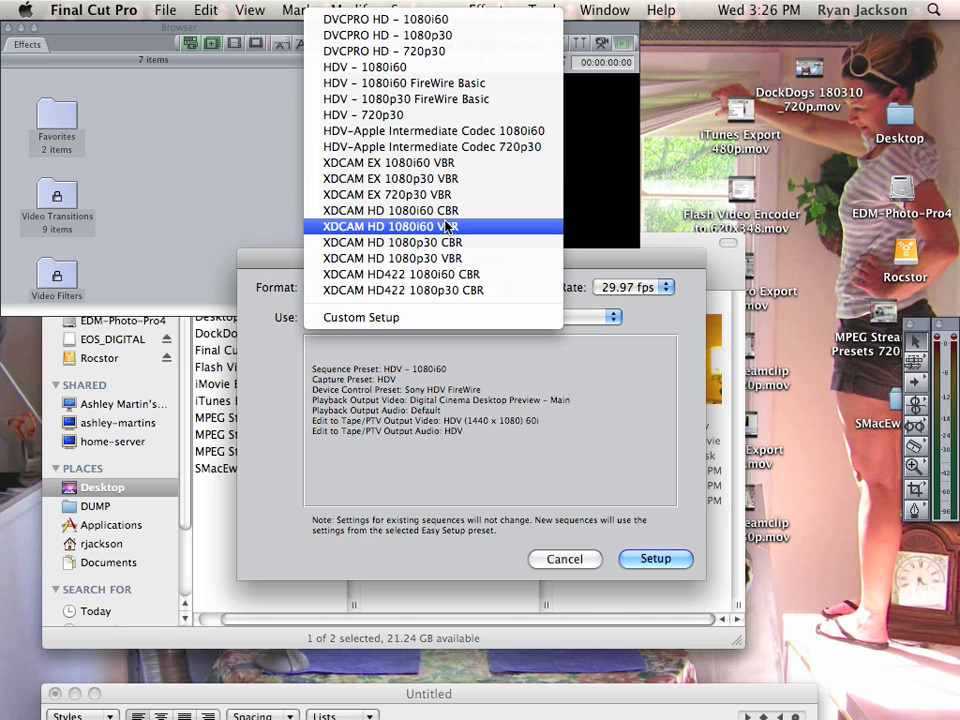
pyautogui.moveTo(432, 146)
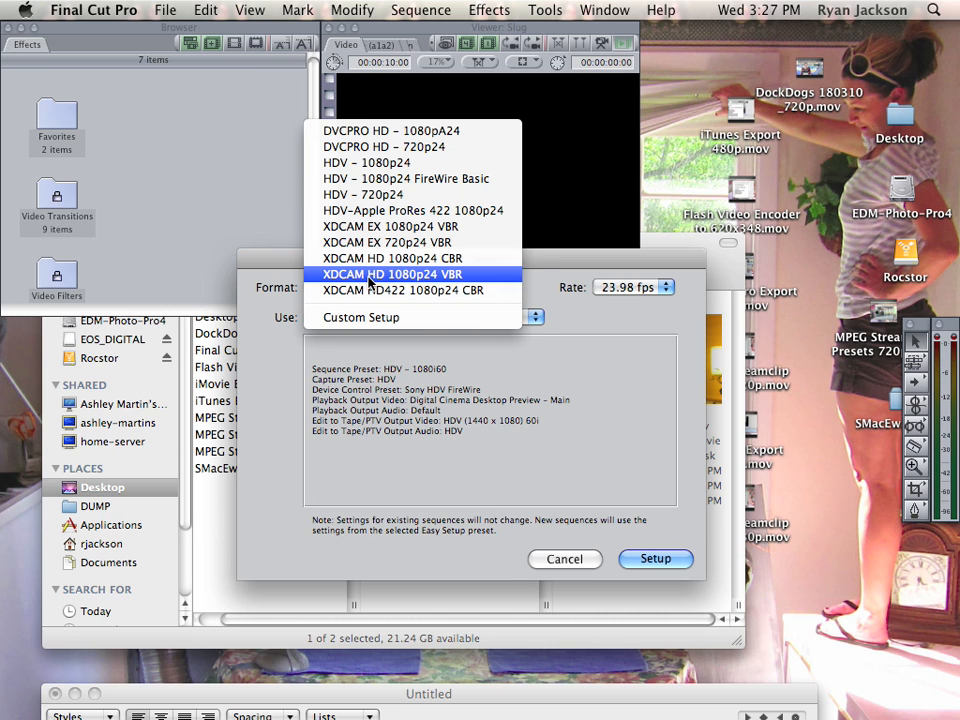
pyautogui.moveTo(418, 288)
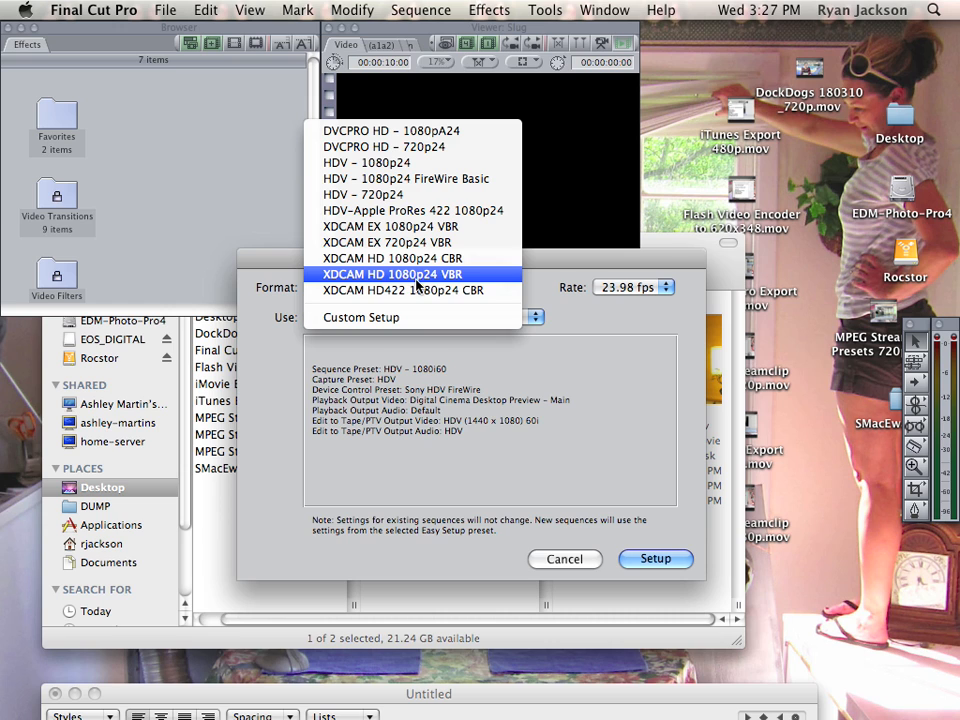
pyautogui.click(392, 274)
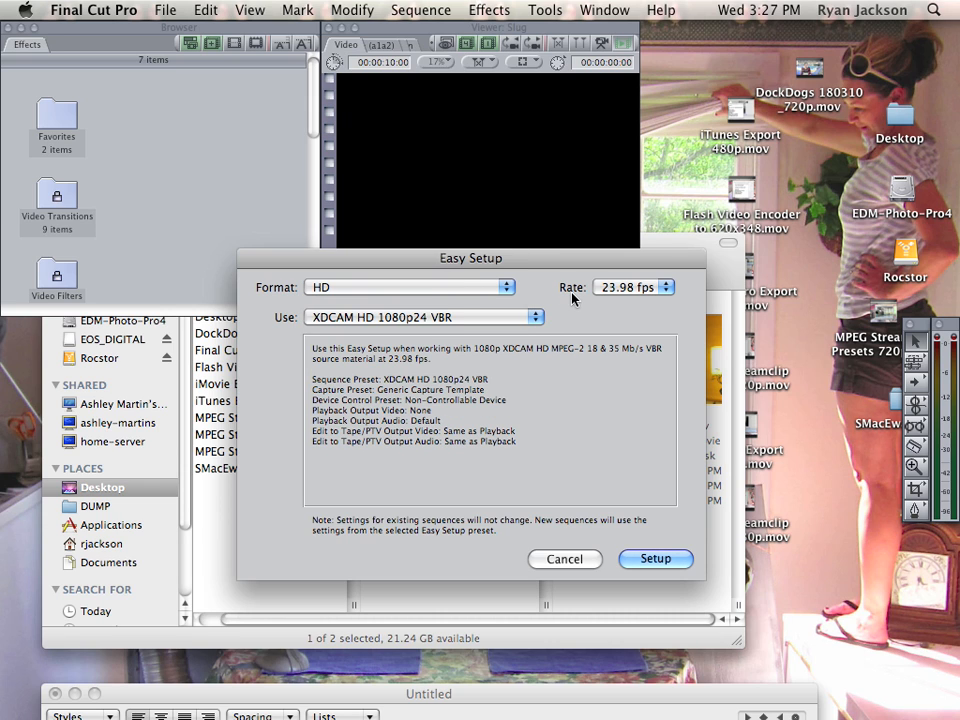
pyautogui.moveTo(630, 536)
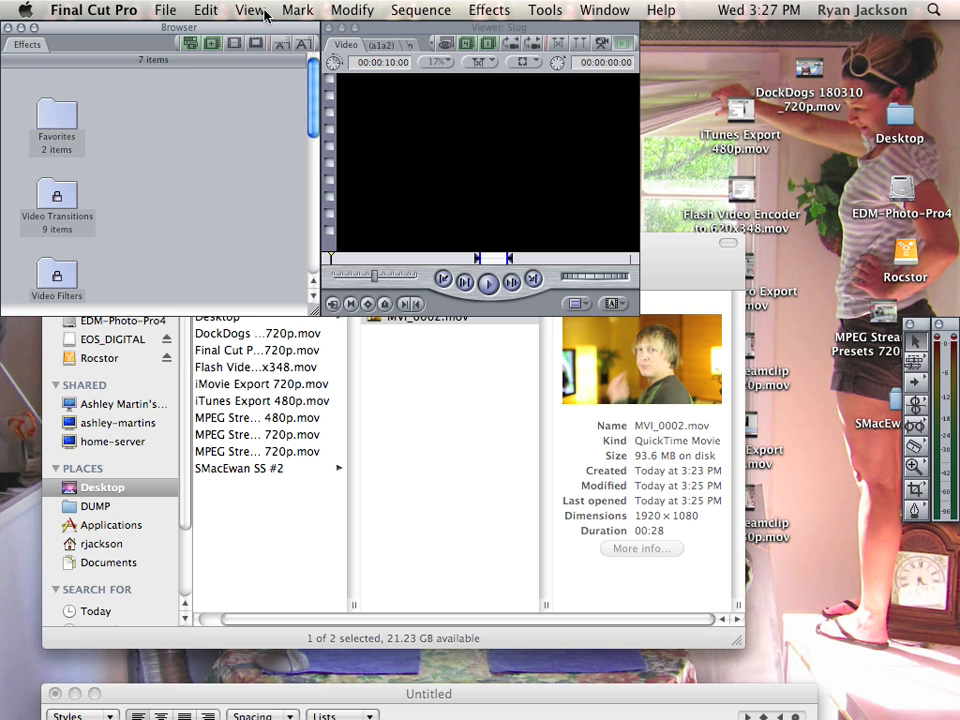
# Create a new untitled project and start importing files into it.
pyautogui.click(164, 10)
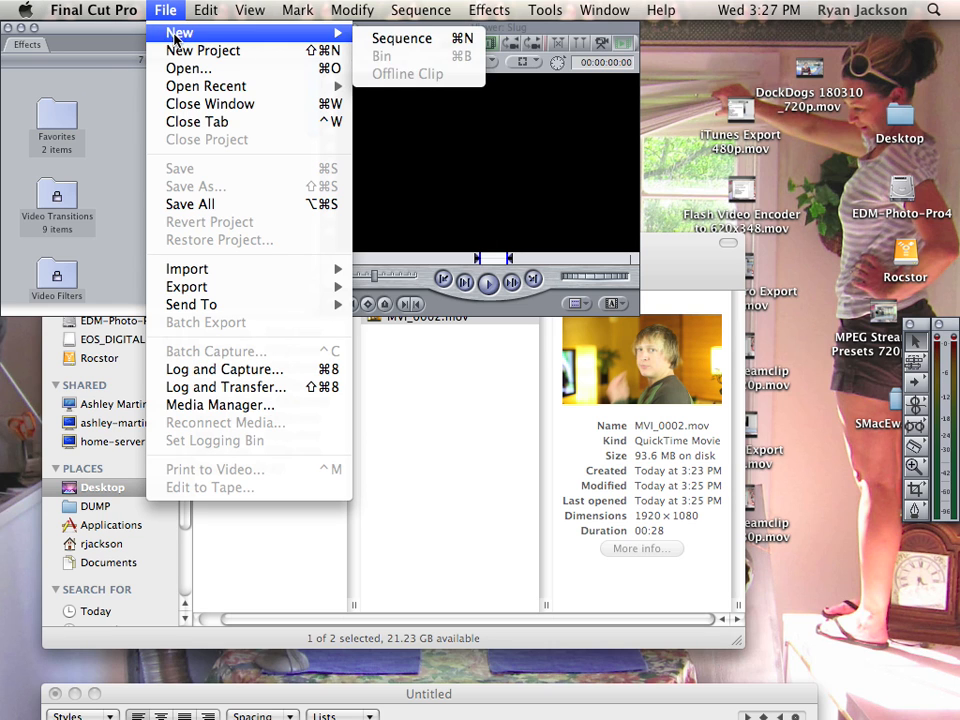
pyautogui.click(402, 38)
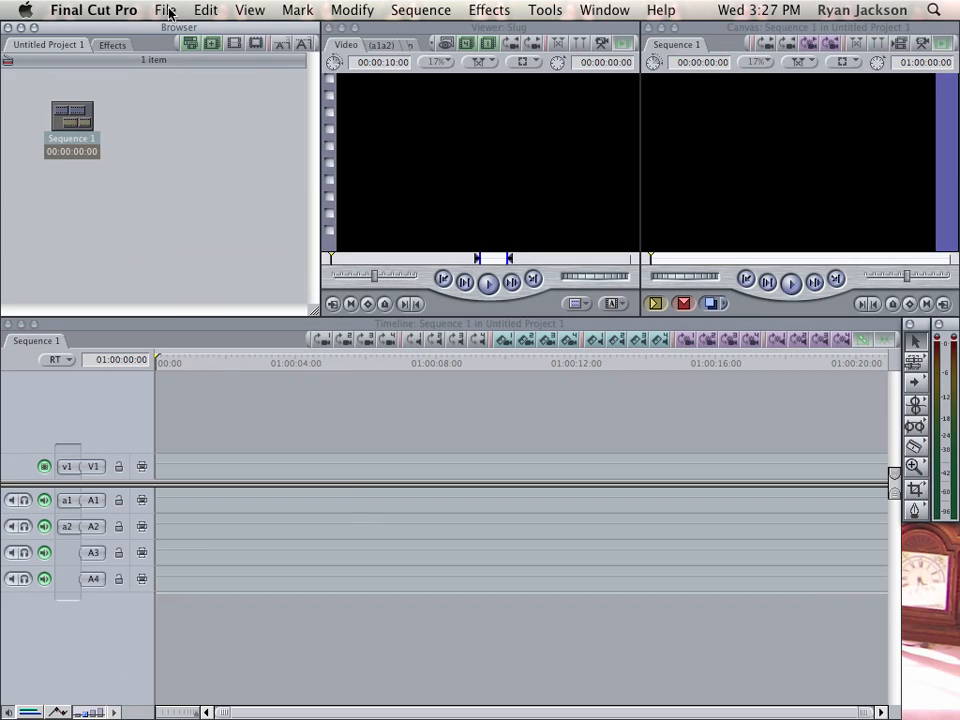
pyautogui.click(166, 10)
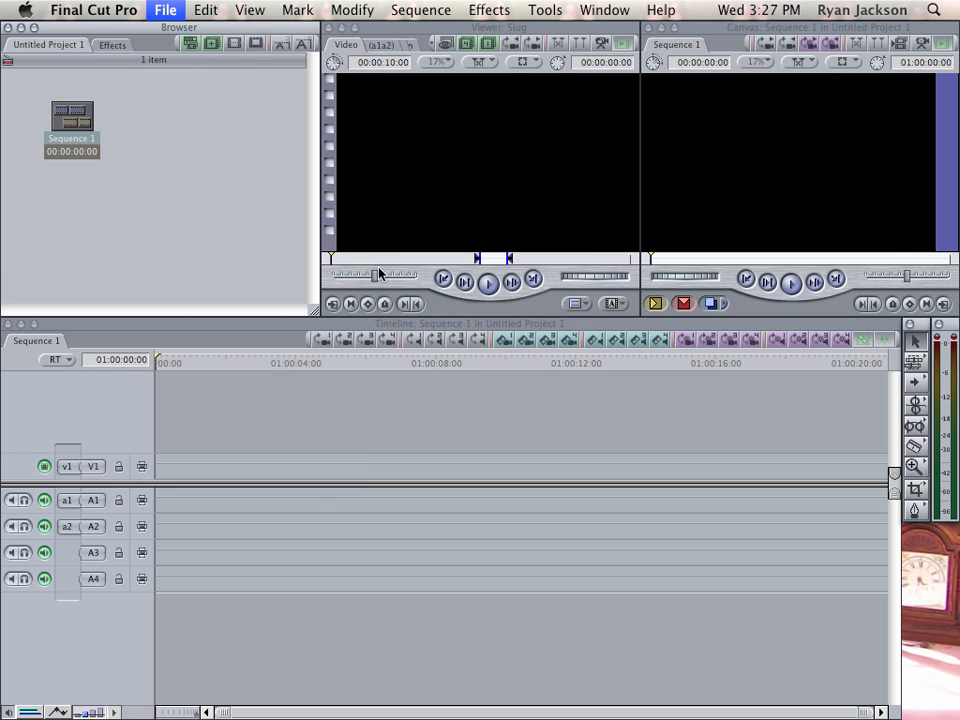
pyautogui.click(164, 10)
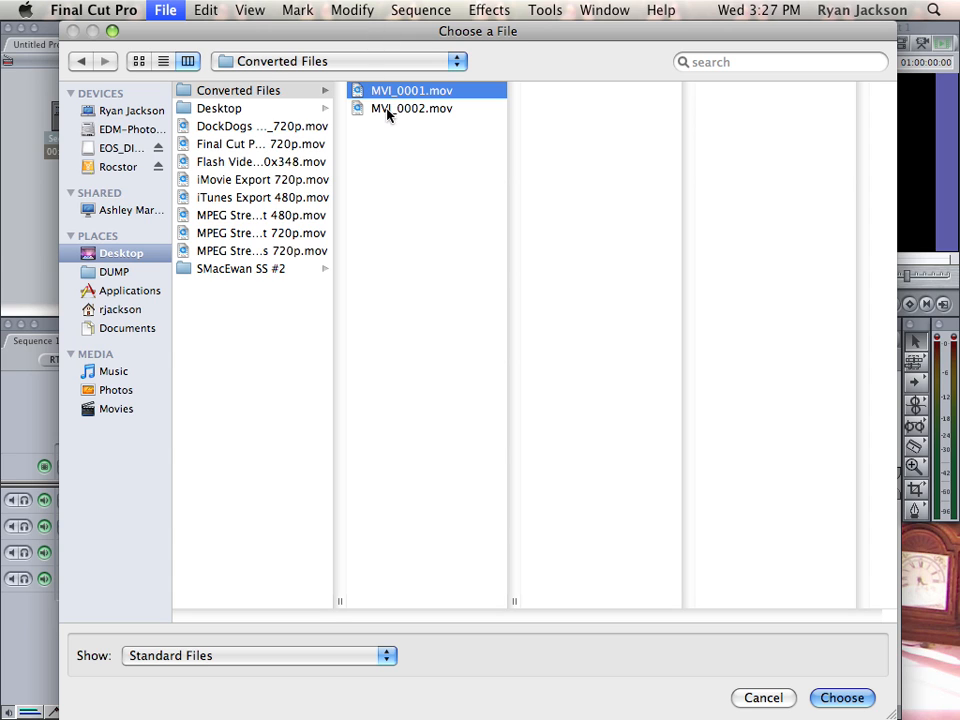
# Import MVI_0001.mov and MVI_0002.mov from Converted Files into the project.
pyautogui.click(412, 90)
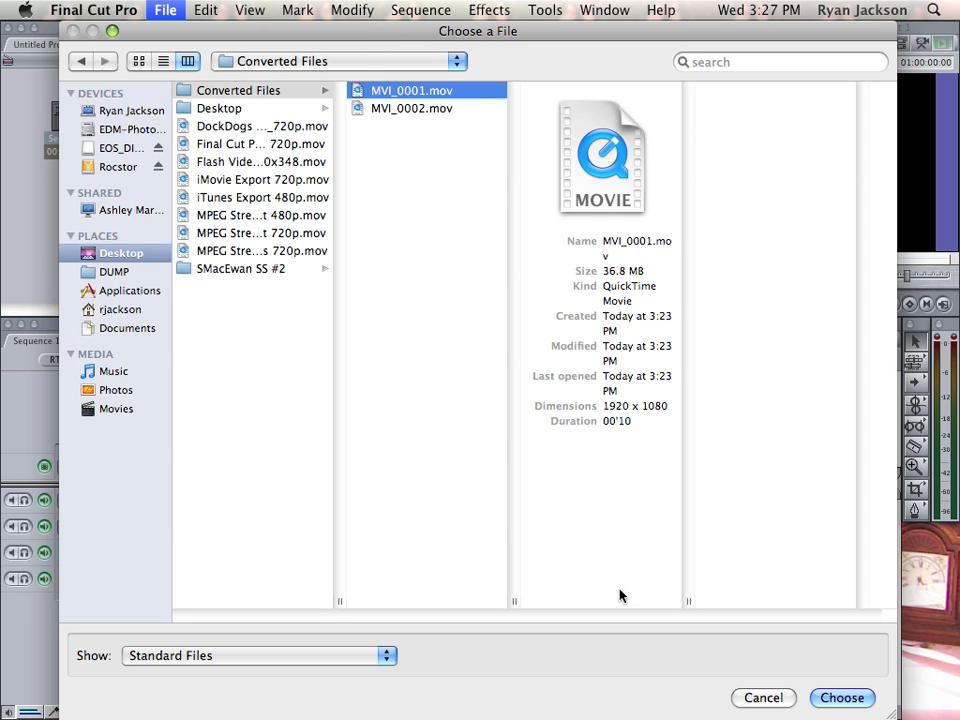
pyautogui.click(412, 108)
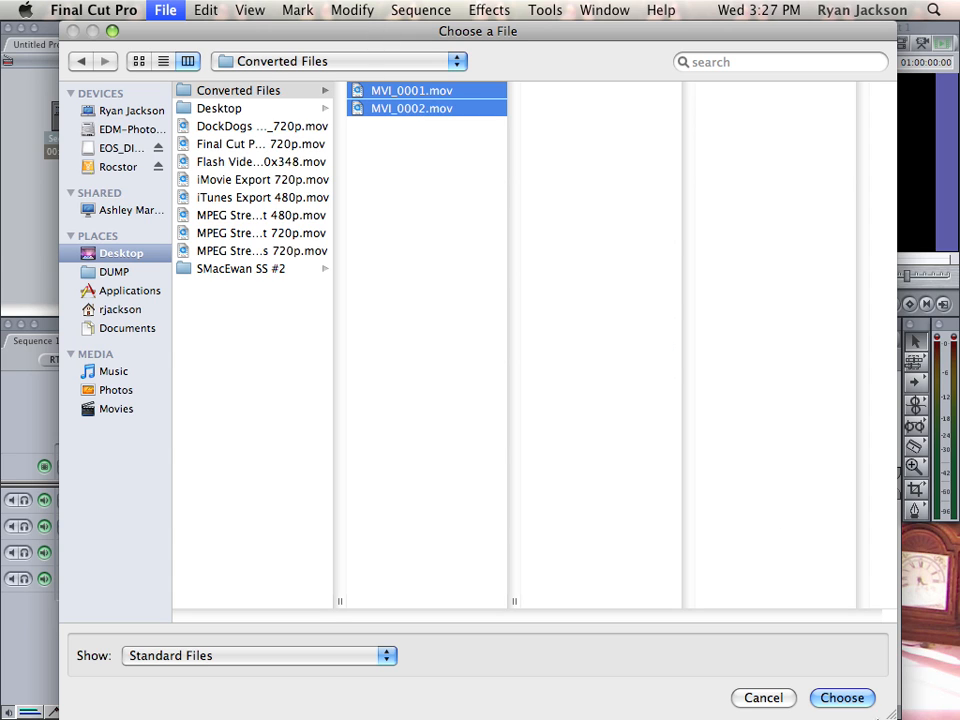
pyautogui.click(840, 696)
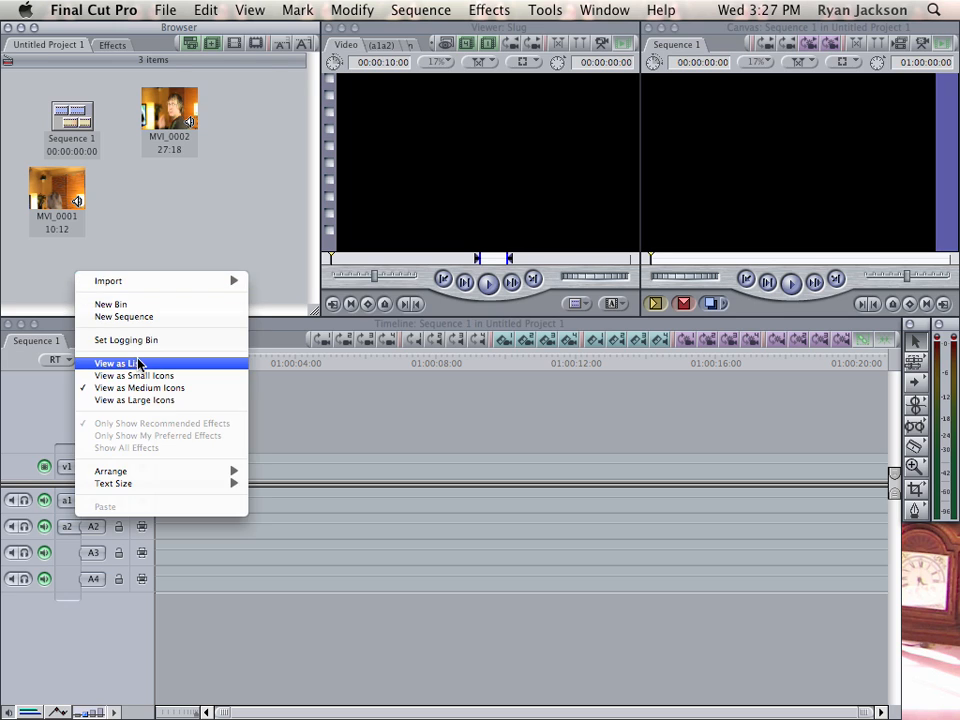
# View the Browser as a list, then preview MVI_0001 and MVI_0002 in the Viewer.
pyautogui.click(116, 364)
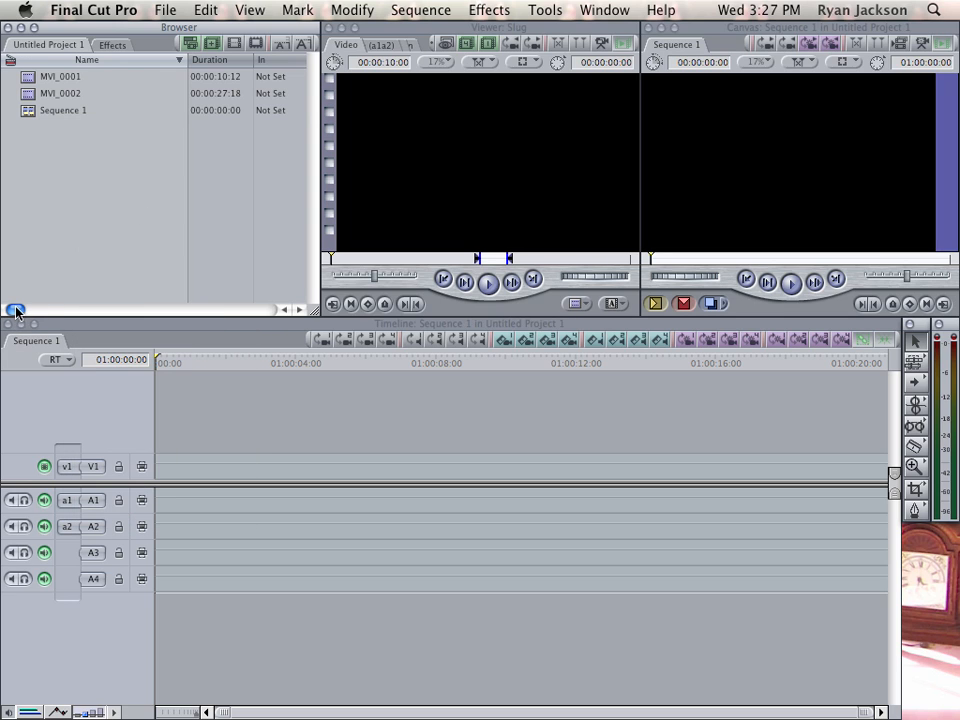
pyautogui.moveTo(16, 308); pyautogui.dragTo(84, 308)
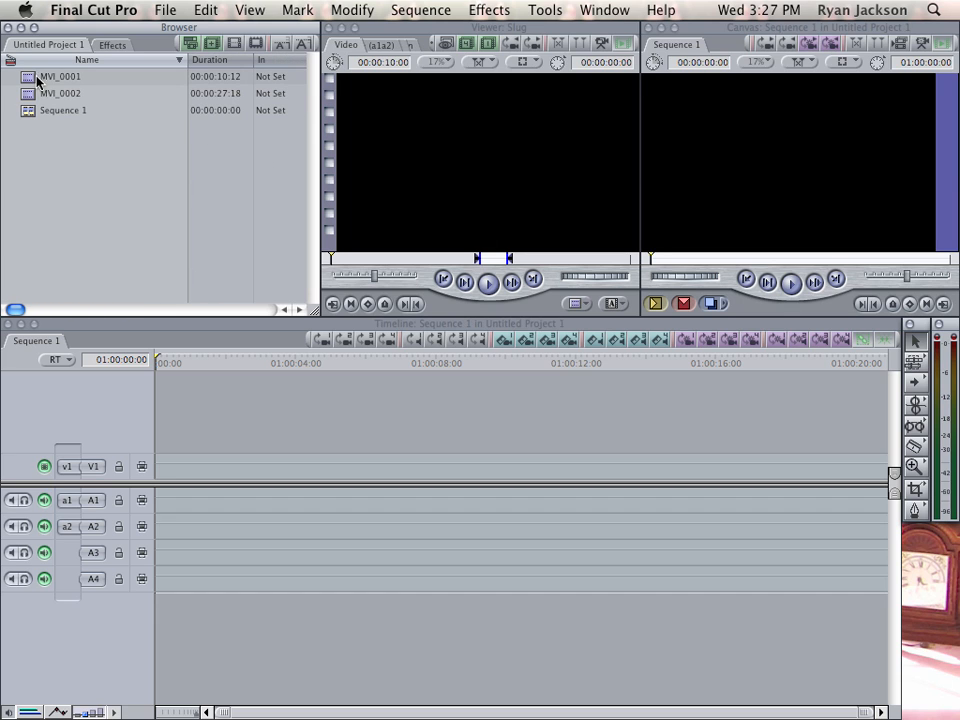
pyautogui.doubleClick(60, 76)
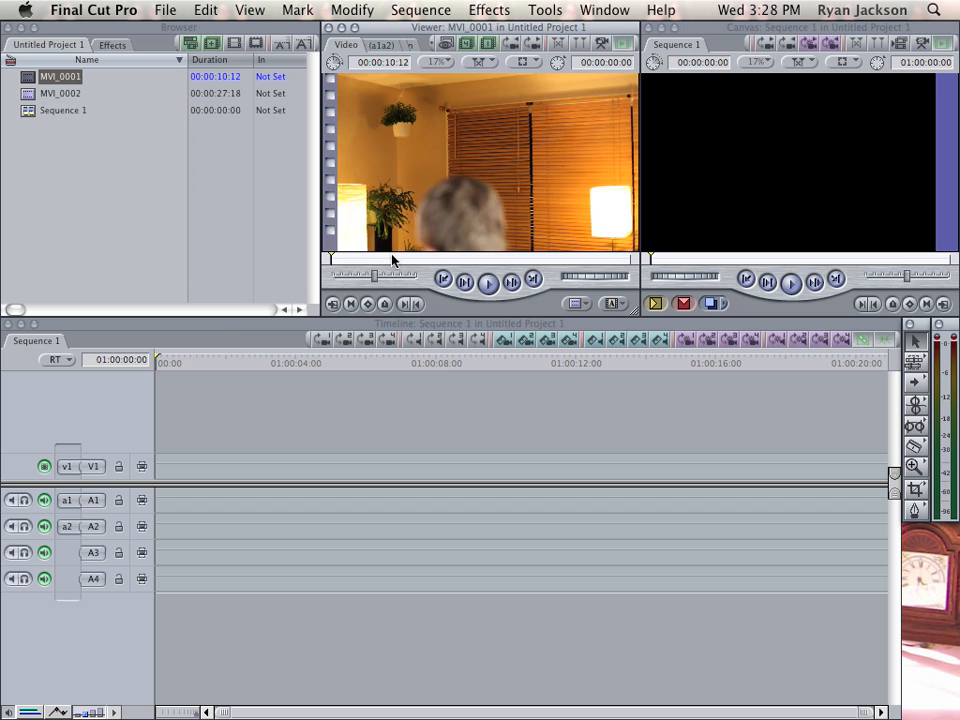
pyautogui.click(60, 94)
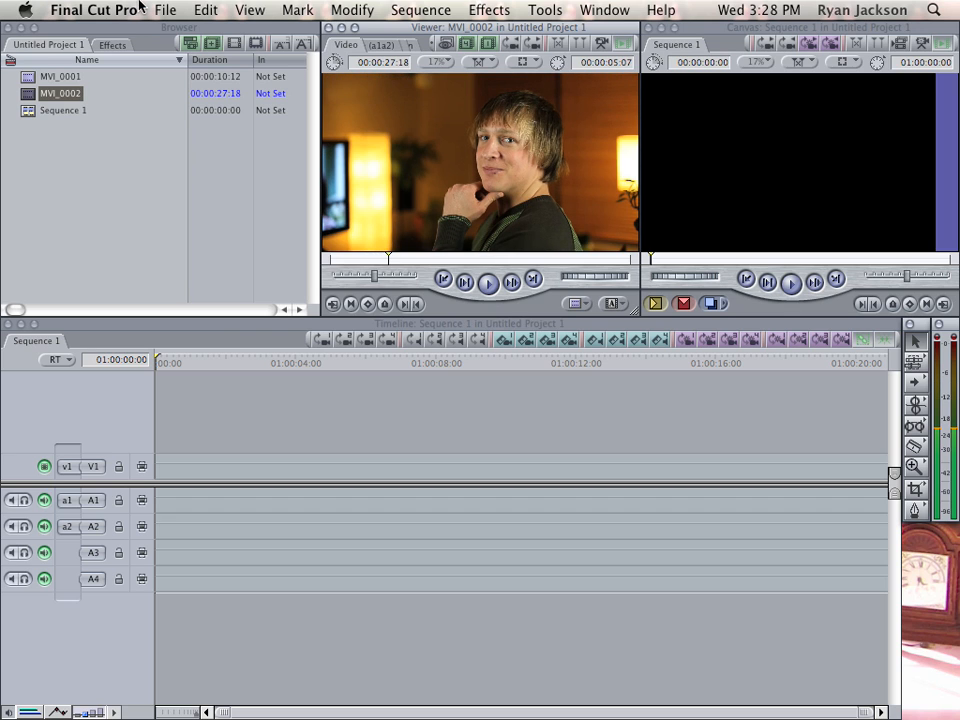
# Set Easy Setup to the HDV-Apple Intermediate Codec 1080i60 preset at 29.97 fps and apply it.
pyautogui.click(164, 10)
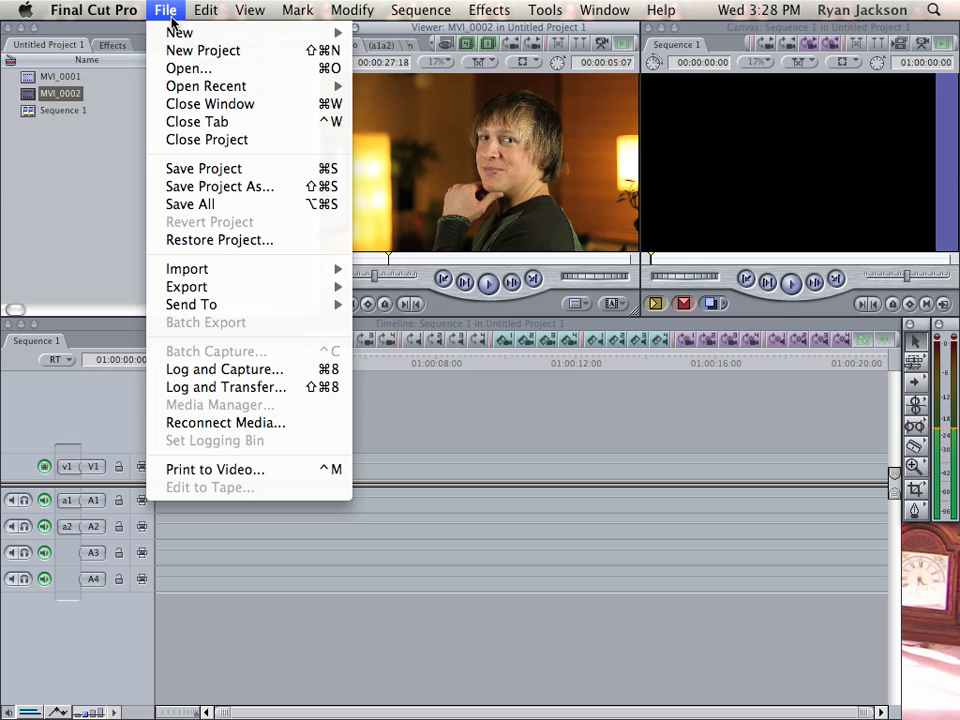
pyautogui.click(92, 8)
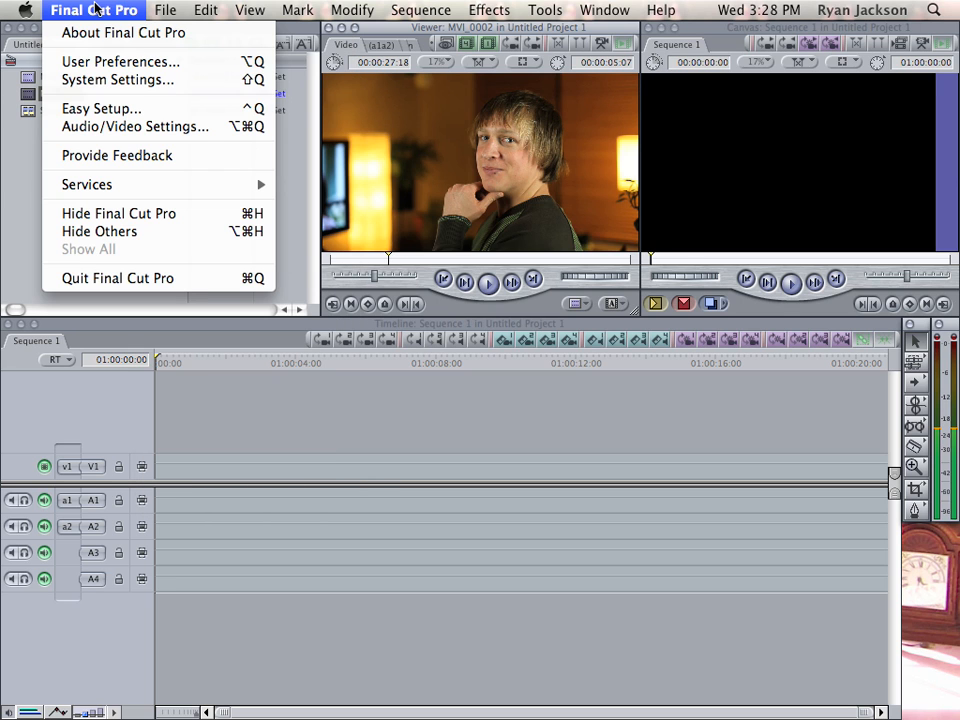
pyautogui.click(100, 108)
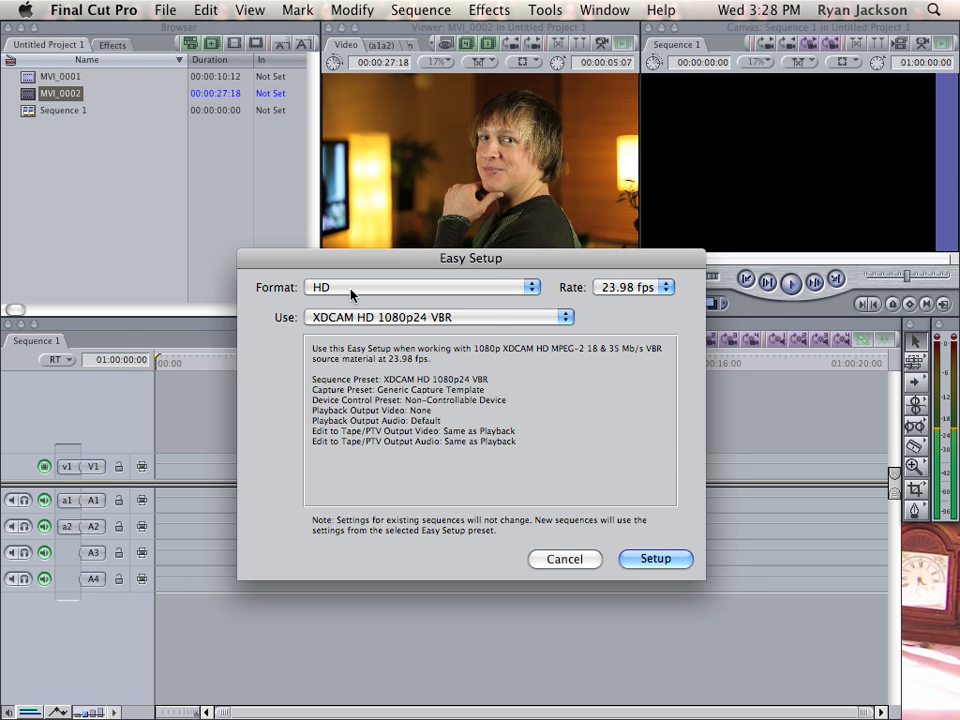
pyautogui.click(440, 316)
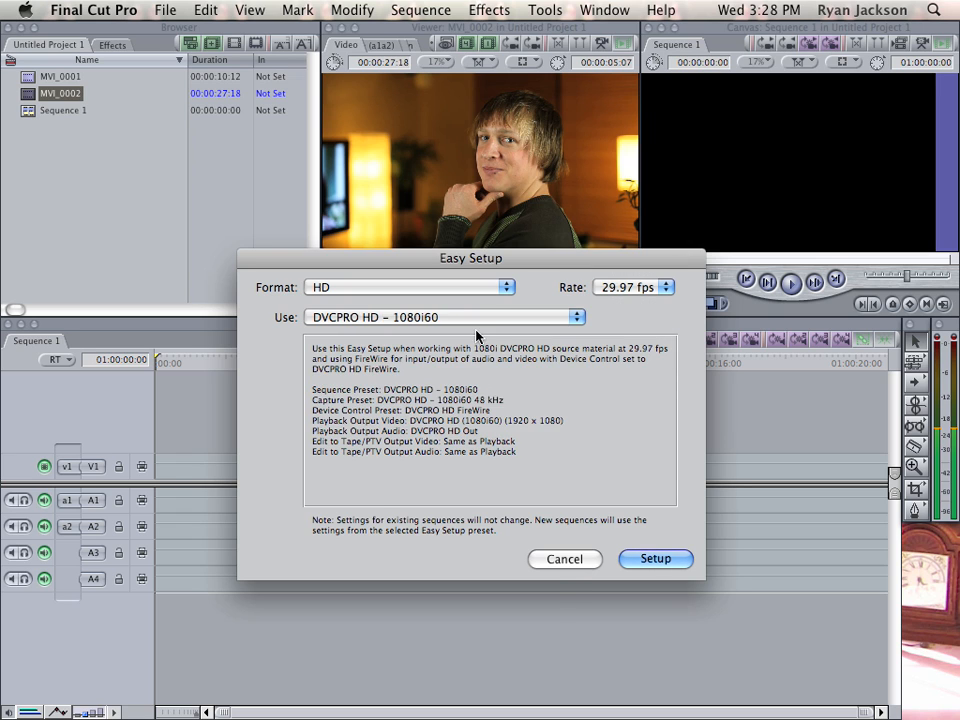
pyautogui.click(444, 316)
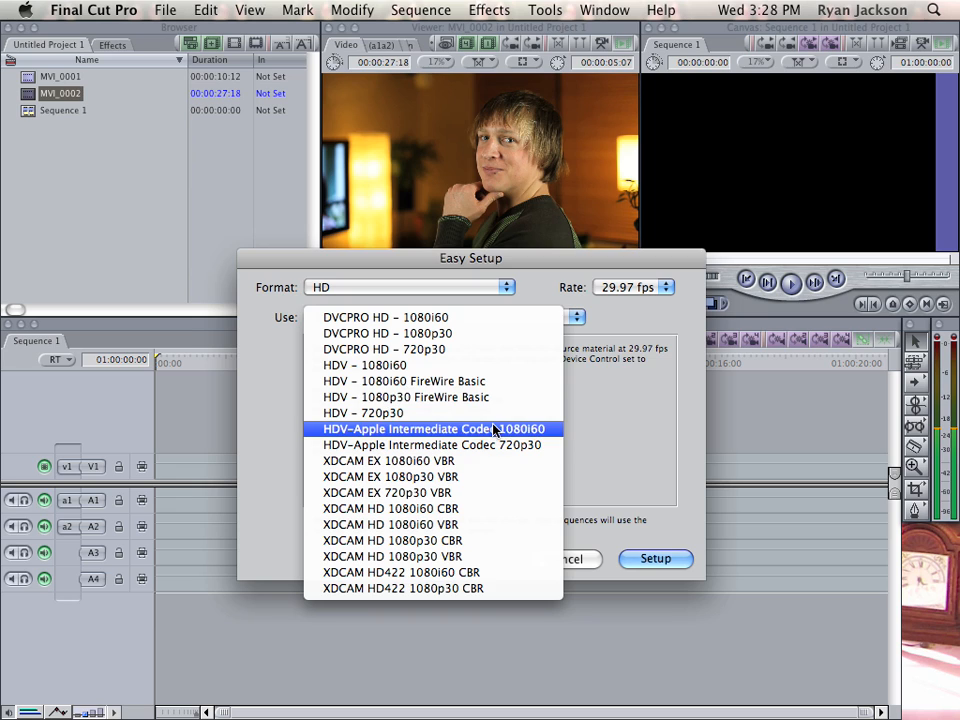
pyautogui.moveTo(504, 430)
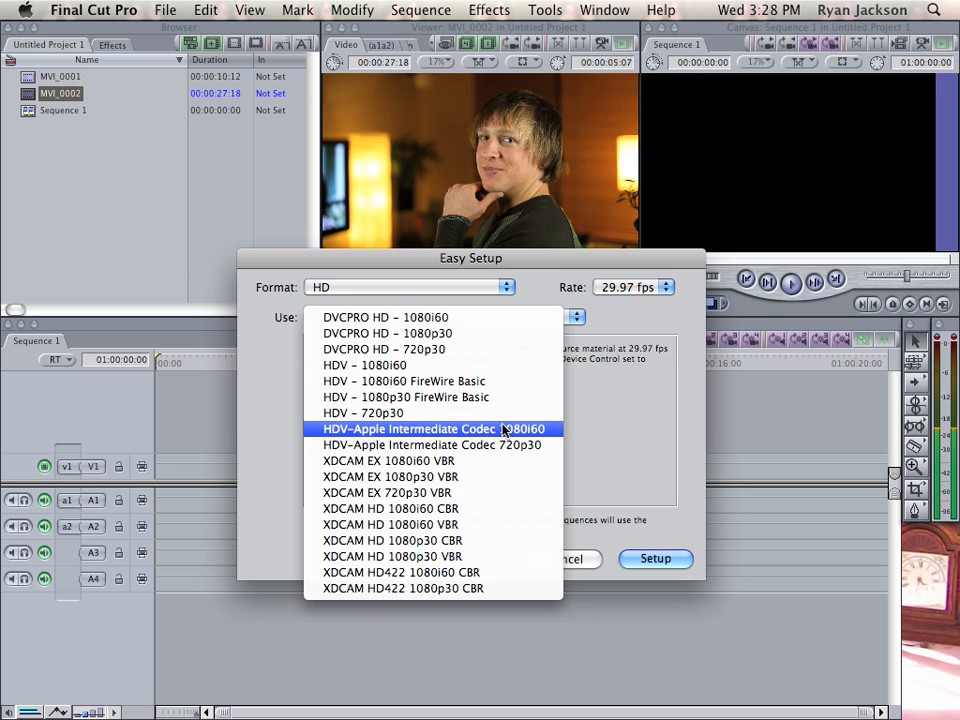
pyautogui.click(408, 428)
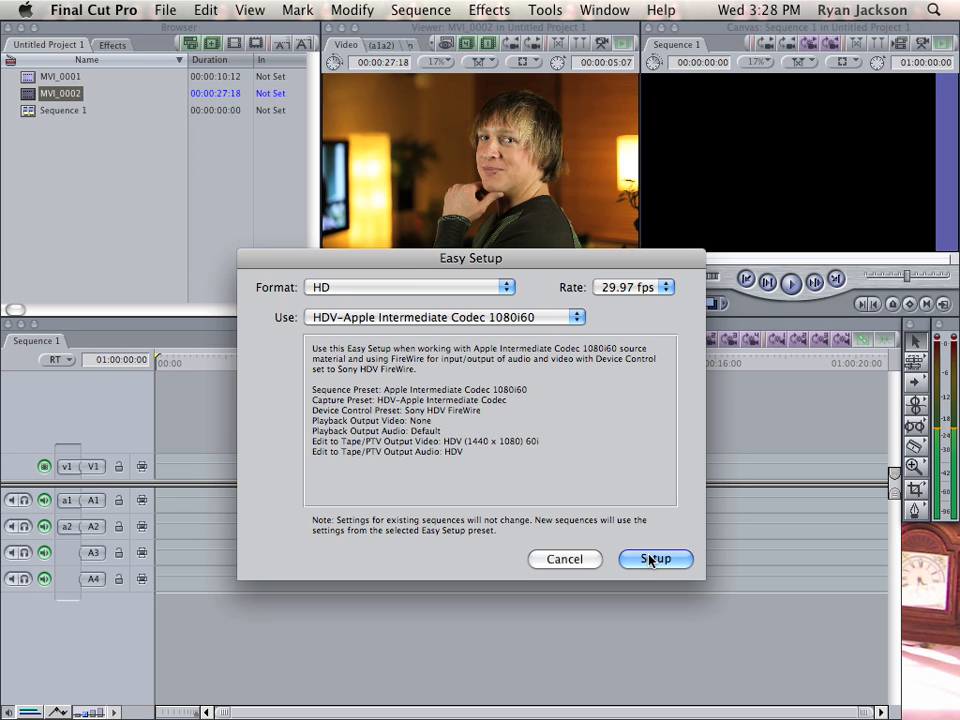
pyautogui.moveTo(510, 322)
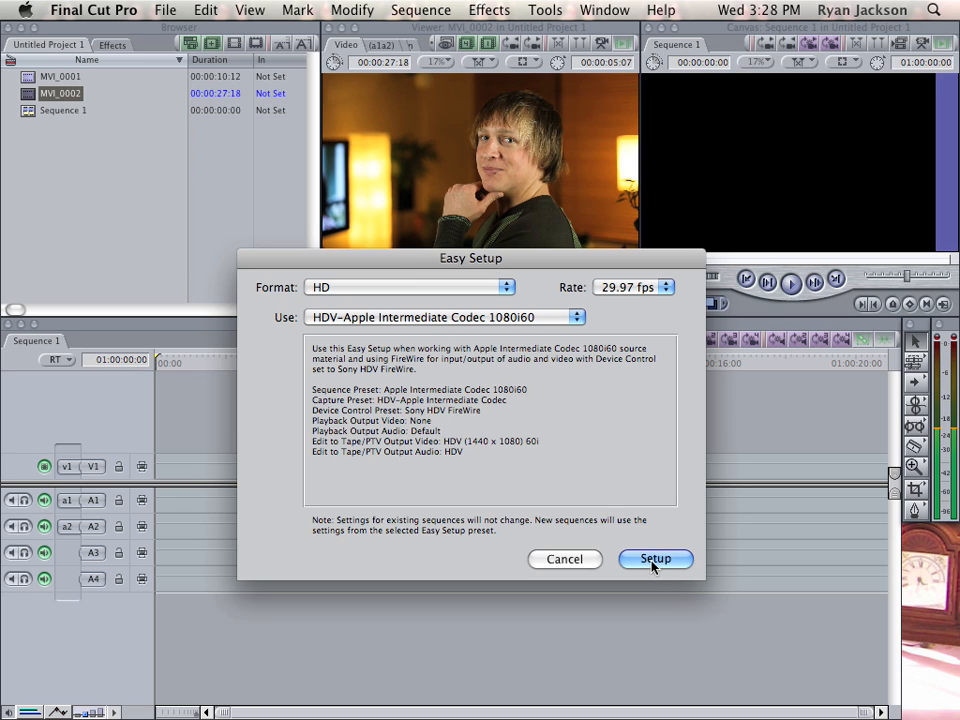
pyautogui.click(656, 558)
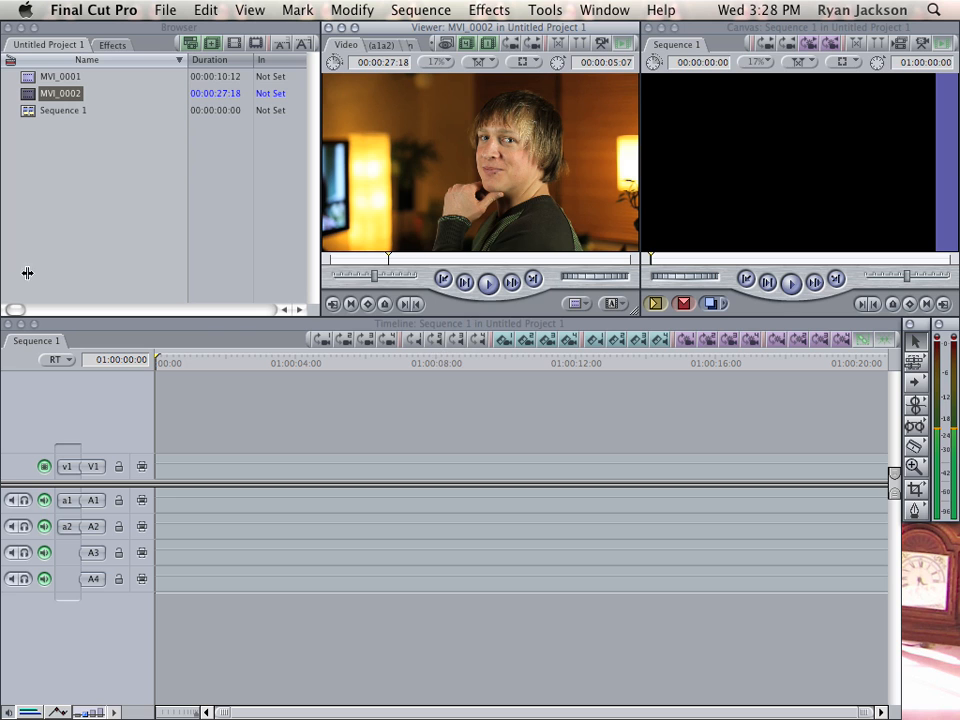
pyautogui.moveTo(624, 156)
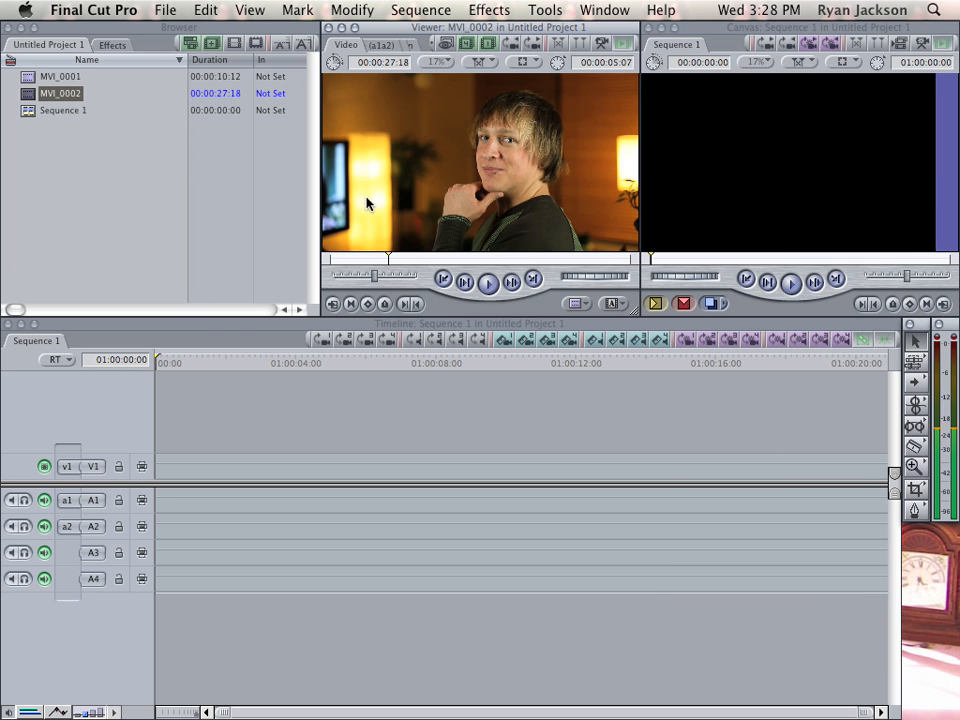
pyautogui.click(116, 172)
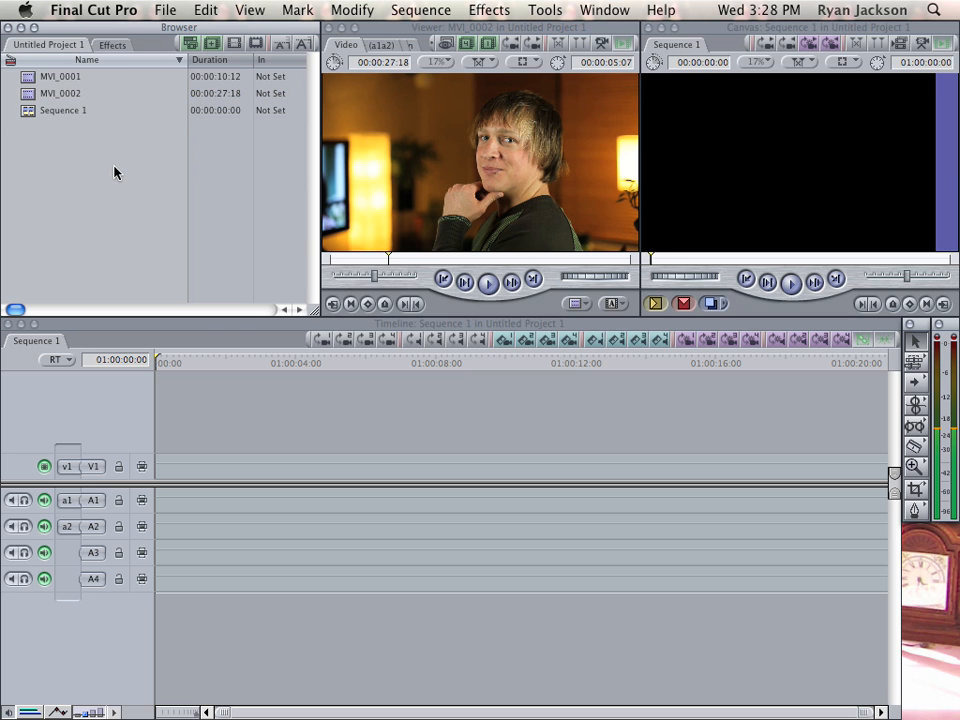